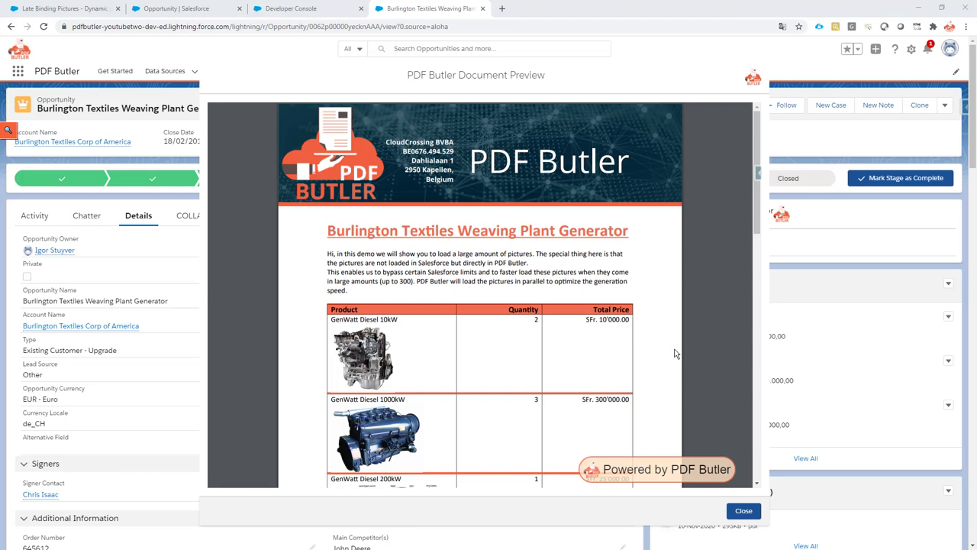
{"action": "mouse_move", "coordinate": [321, 363]}
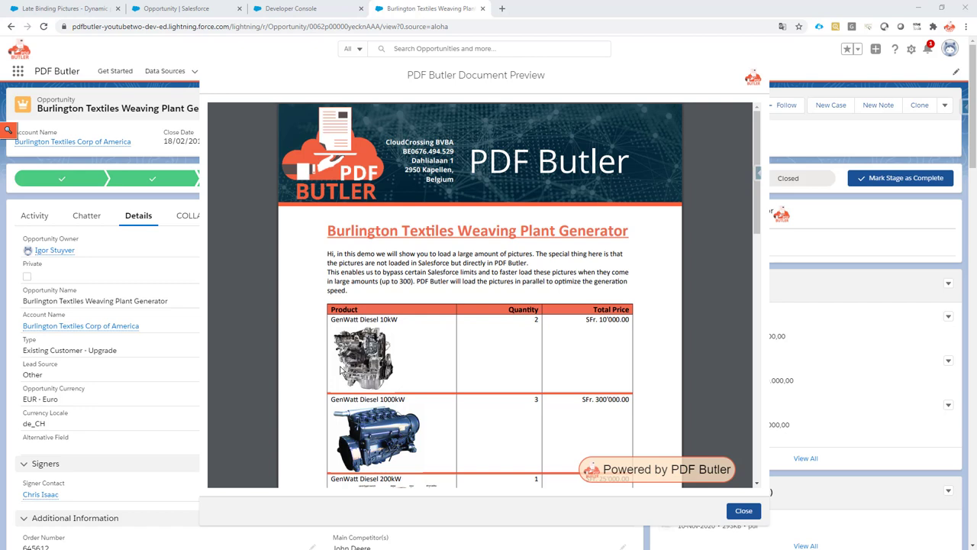
{"action": "mouse_move", "coordinate": [439, 395]}
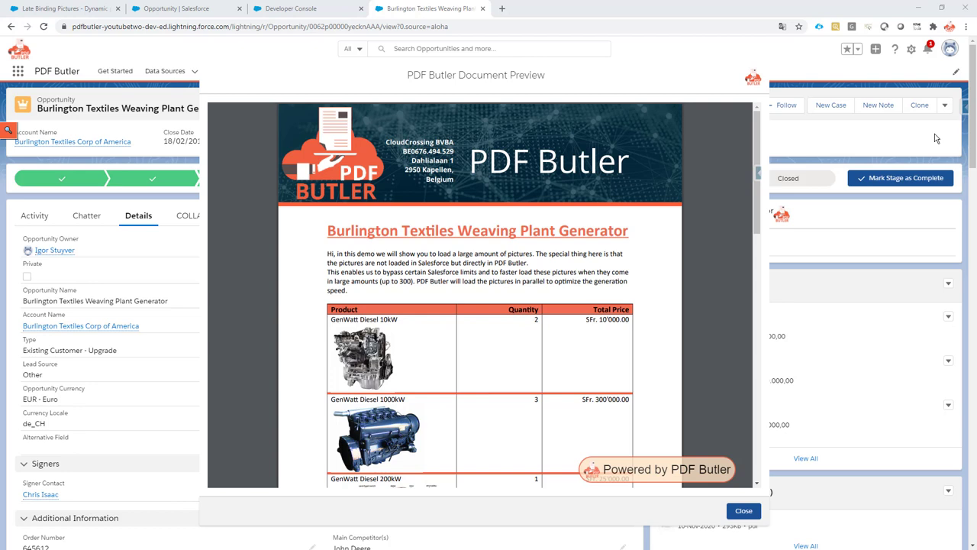
{"action": "mouse_move", "coordinate": [887, 143]}
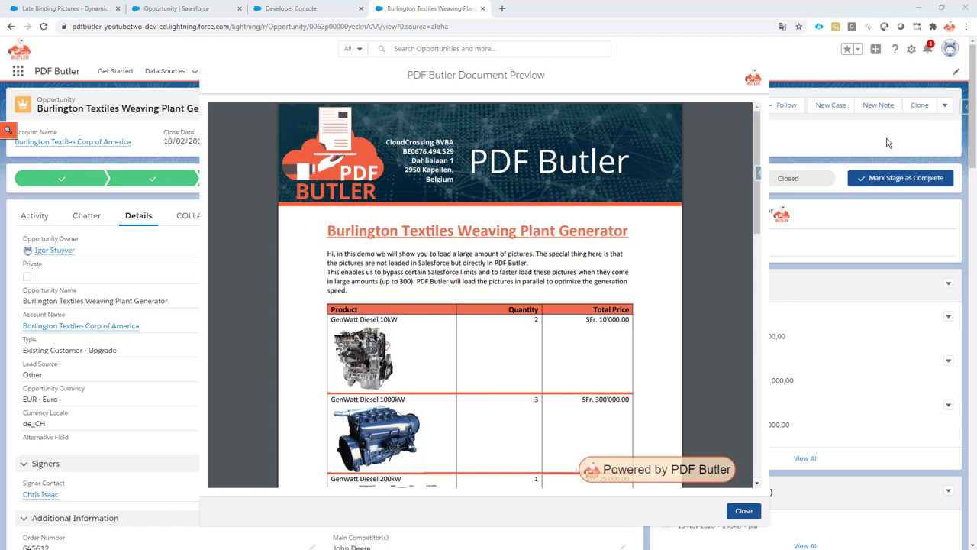
Close the PDF preview, then browse the record actions and Setup menus without editing anything.
{"action": "left_click", "coordinate": [743, 510]}
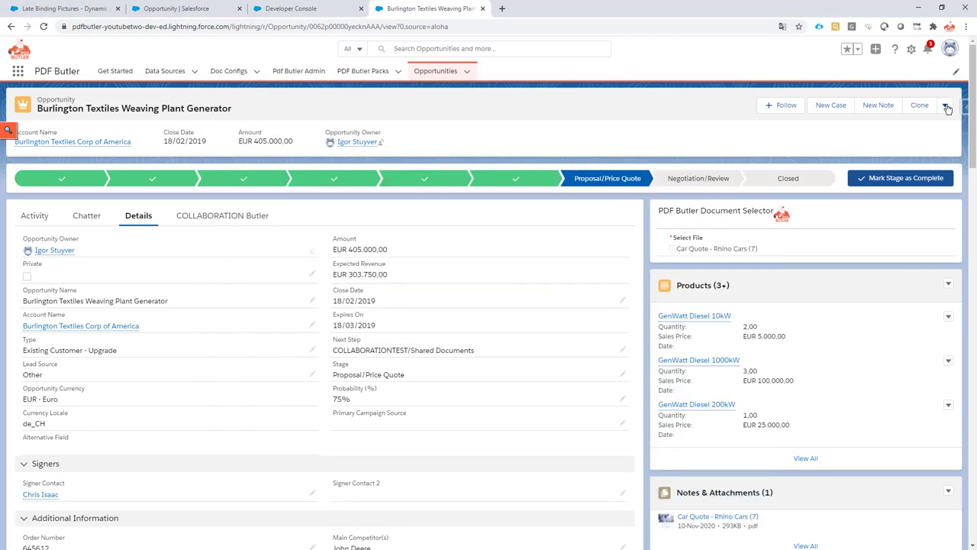
{"action": "left_click", "coordinate": [946, 105]}
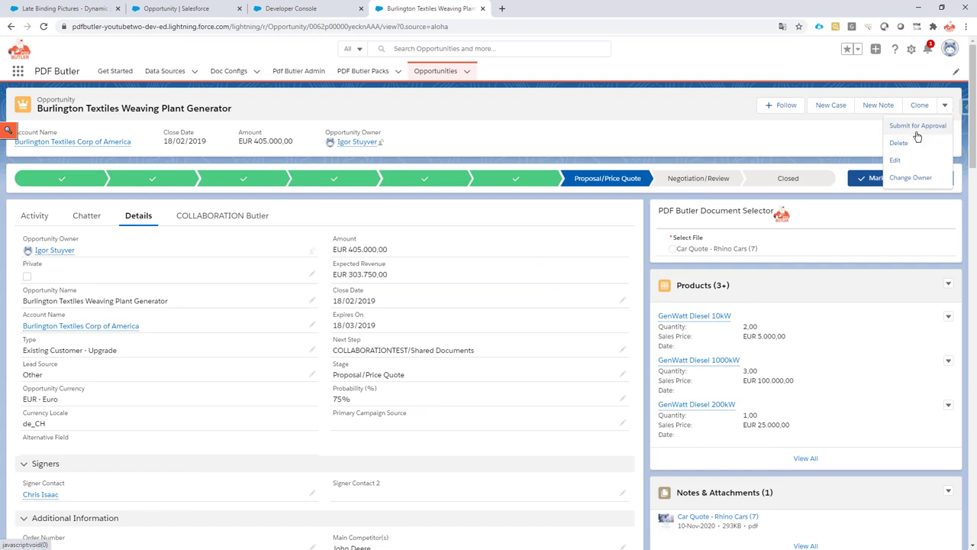
{"action": "mouse_move", "coordinate": [921, 181]}
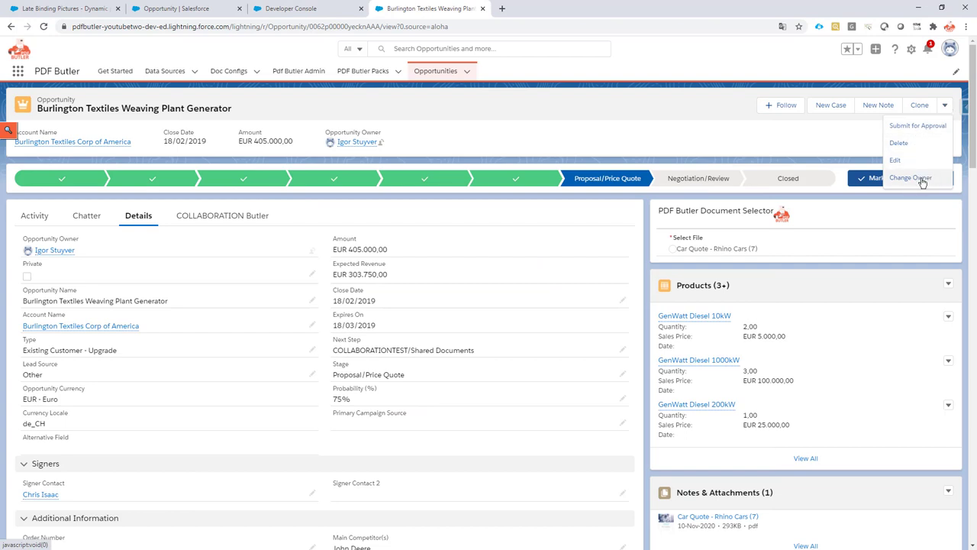
{"action": "mouse_move", "coordinate": [913, 177]}
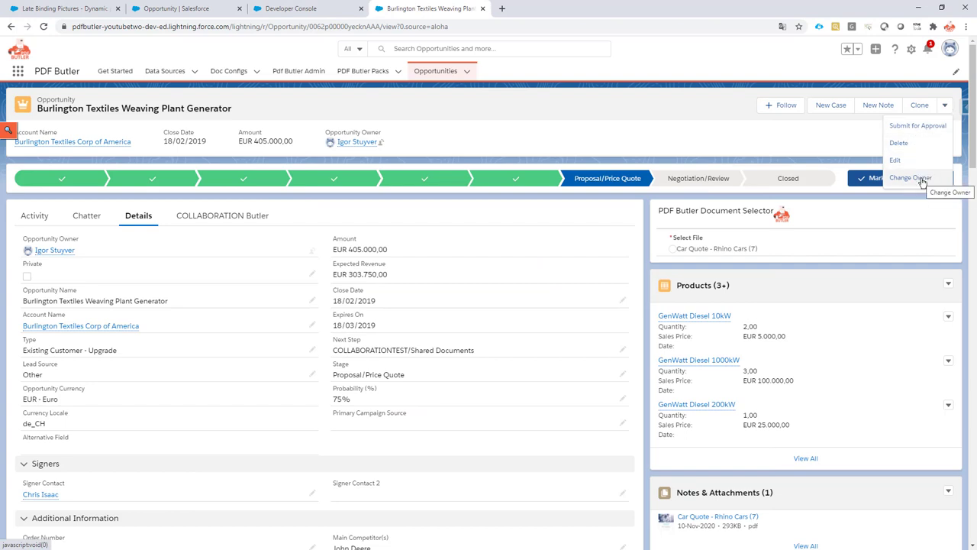
{"action": "mouse_move", "coordinate": [916, 125]}
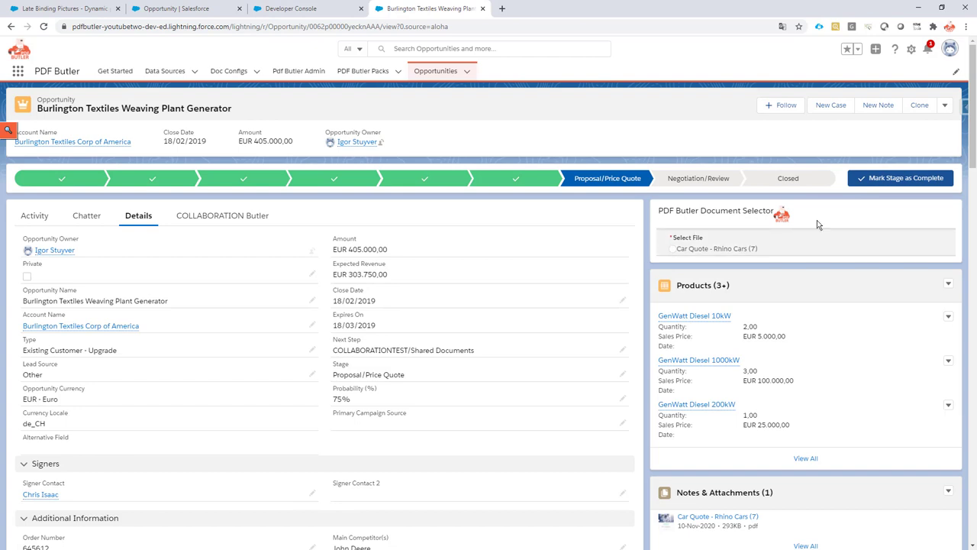
{"action": "left_click", "coordinate": [911, 49]}
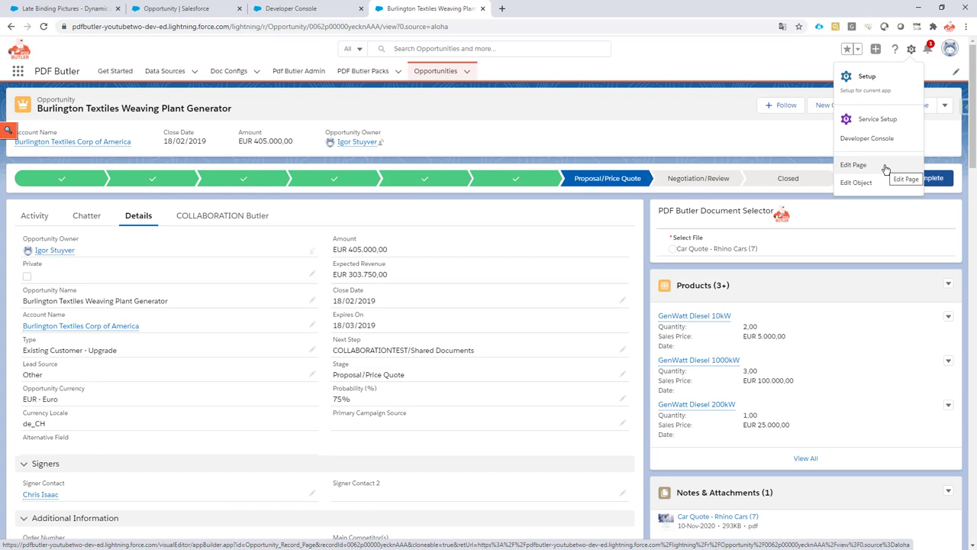
{"action": "mouse_move", "coordinate": [889, 168]}
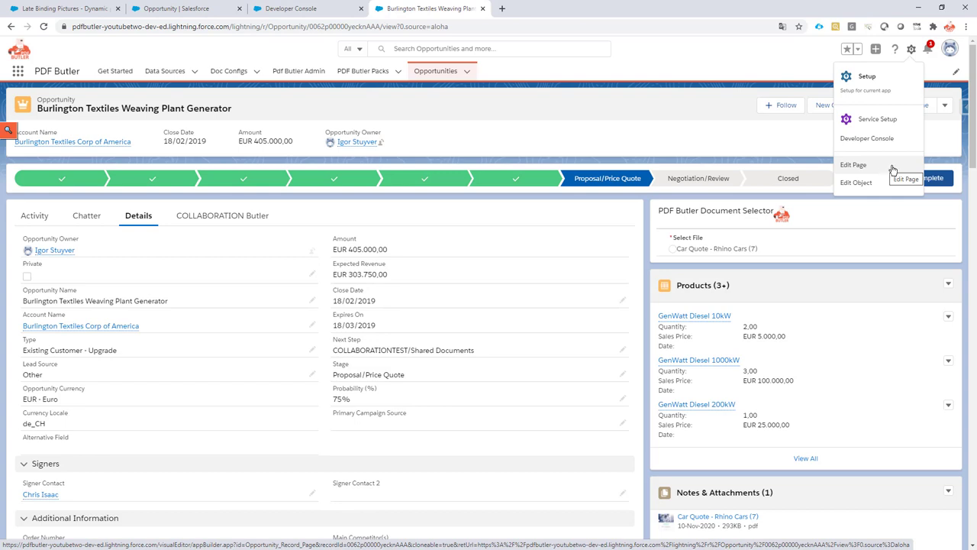
{"action": "left_click", "coordinate": [945, 105]}
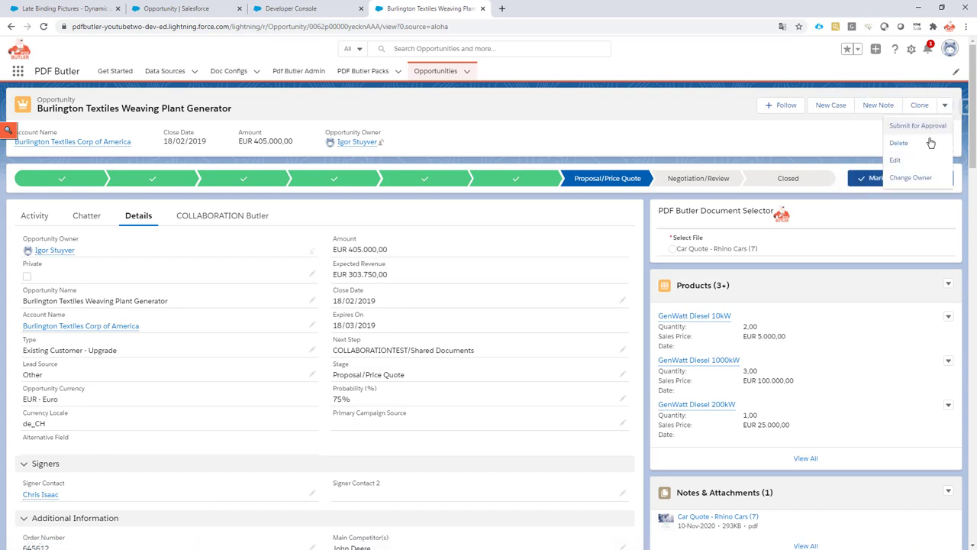
{"action": "mouse_move", "coordinate": [910, 177]}
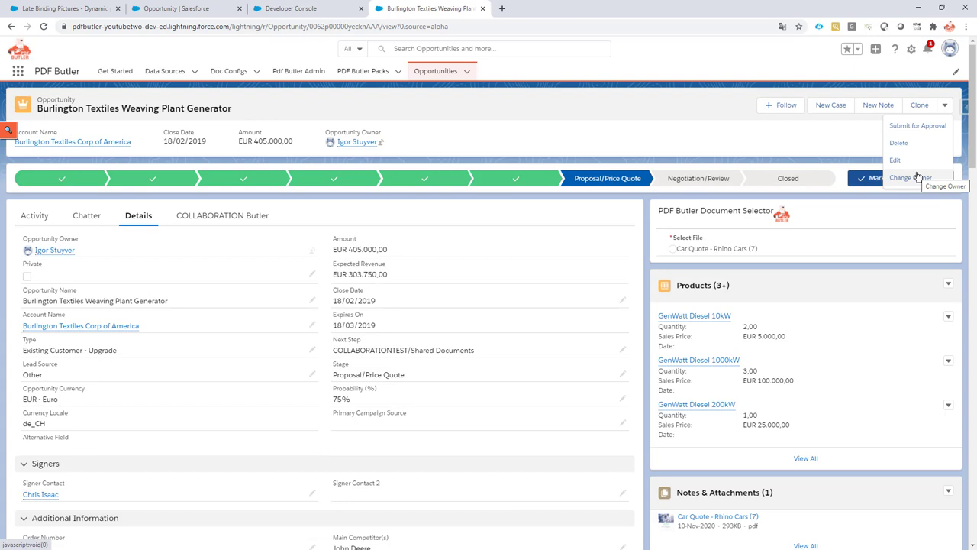
{"action": "left_click", "coordinate": [525, 127]}
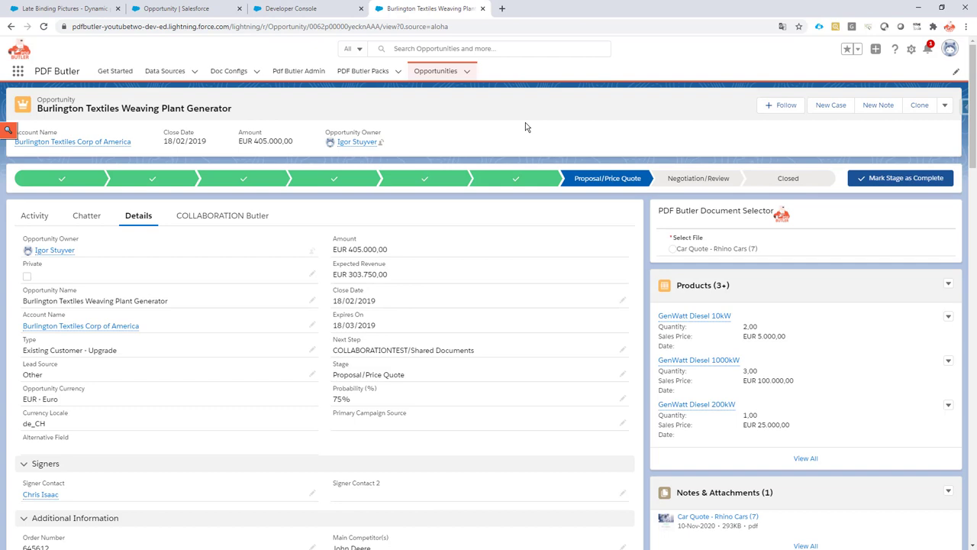
{"action": "mouse_move", "coordinate": [531, 131]}
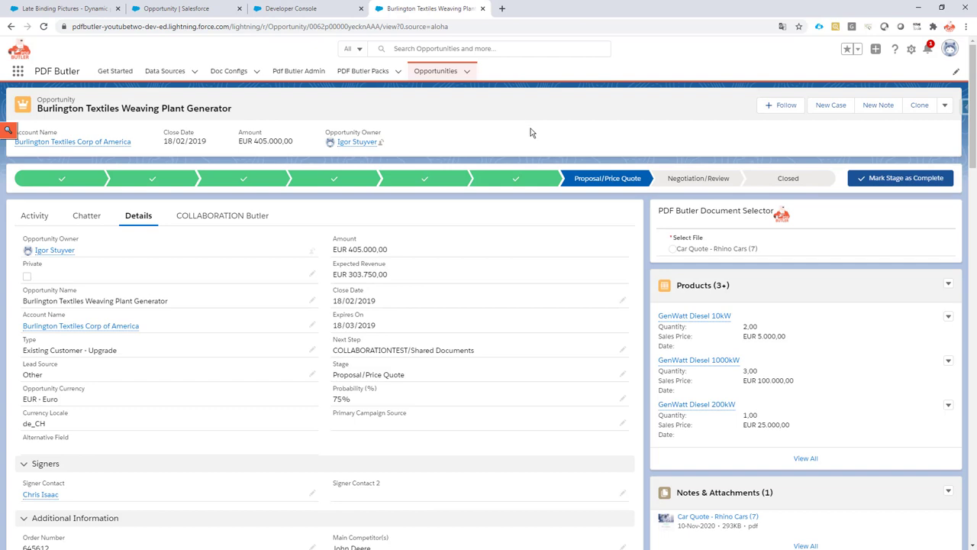
In Developer Console, begin a new Lightning Component bundle, entering 'LC' before dismissing it.
{"action": "left_click", "coordinate": [305, 8]}
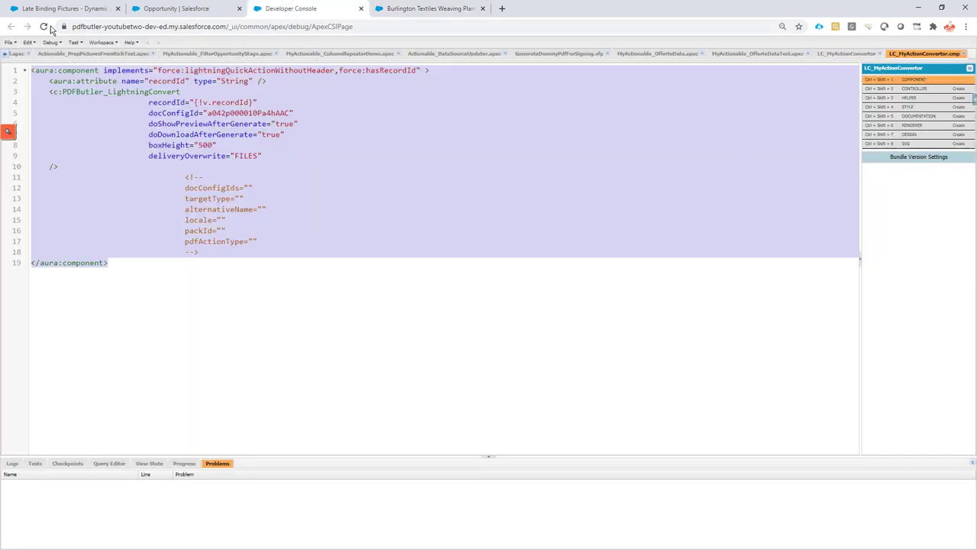
{"action": "left_click", "coordinate": [8, 42]}
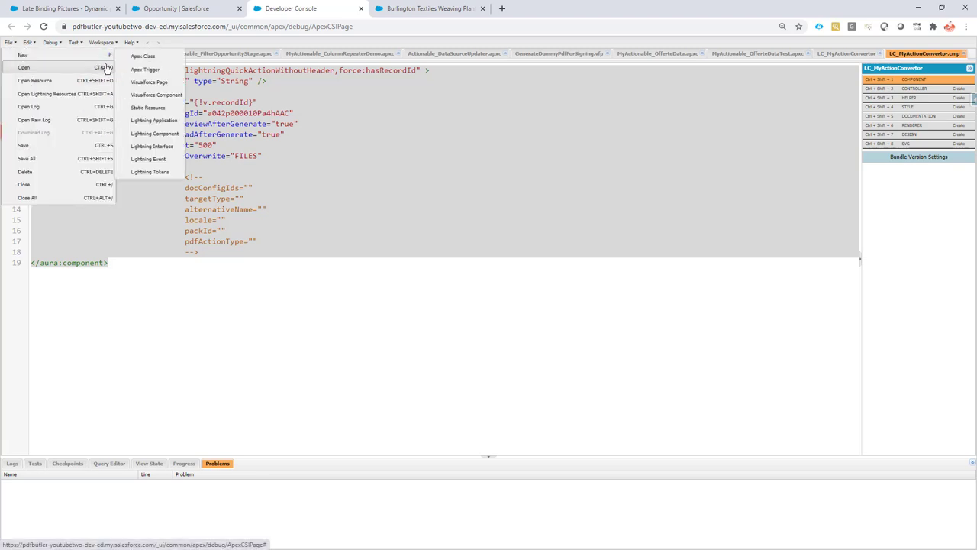
{"action": "left_click", "coordinate": [154, 133]}
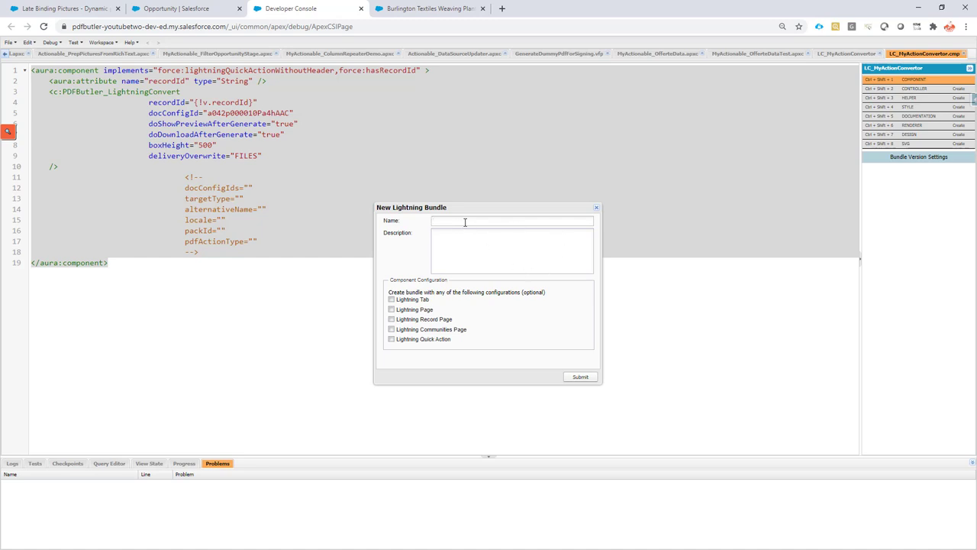
{"action": "type", "text": "LC"}
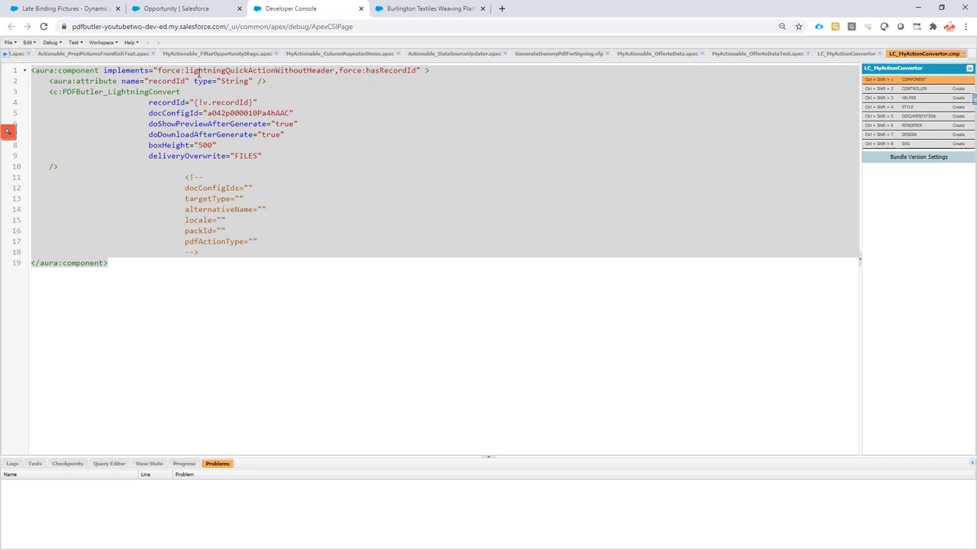
{"action": "double_click", "coordinate": [260, 70]}
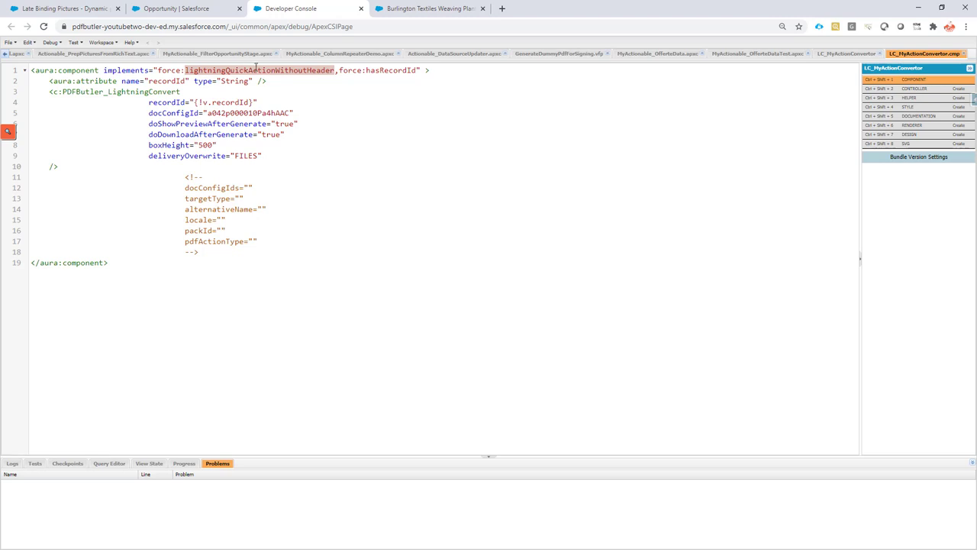
{"action": "mouse_move", "coordinate": [384, 70]}
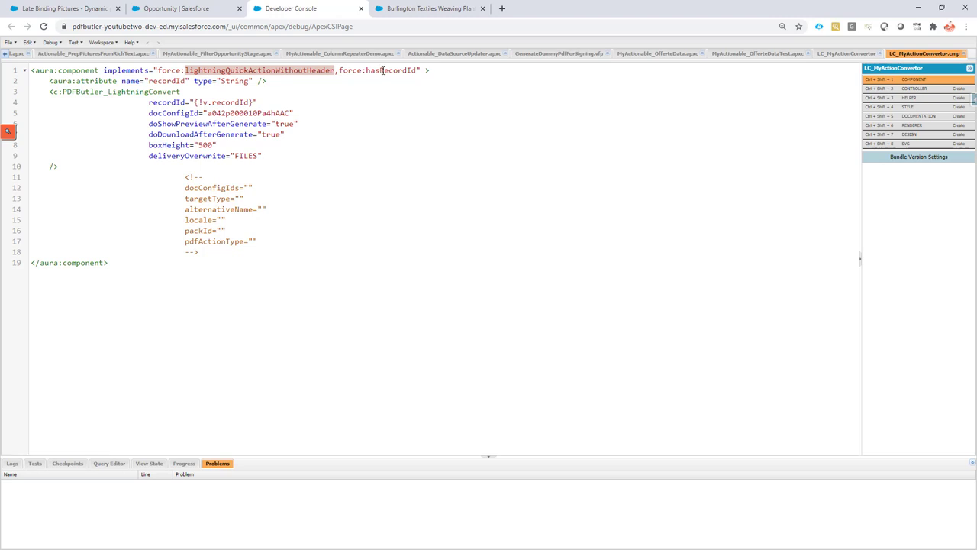
{"action": "double_click", "coordinate": [391, 69]}
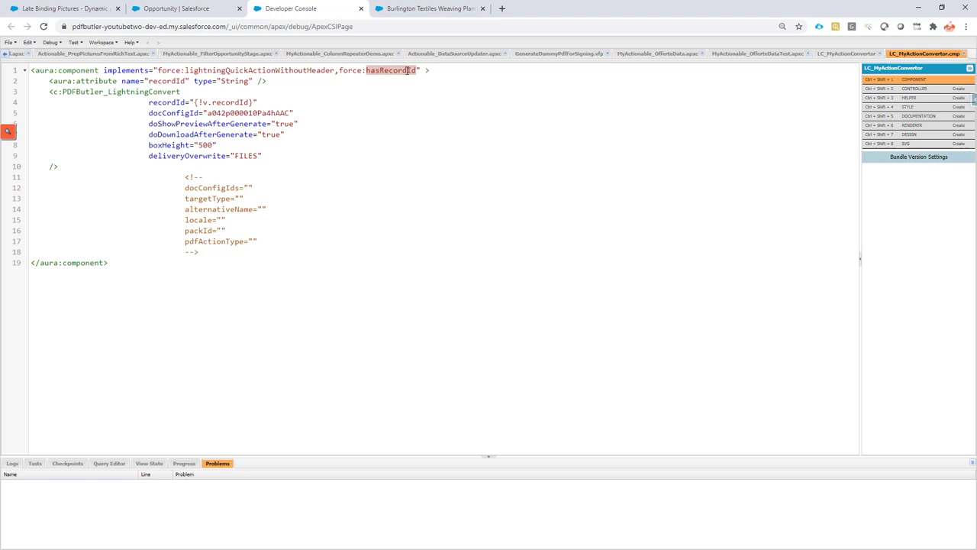
{"action": "mouse_move", "coordinate": [427, 9]}
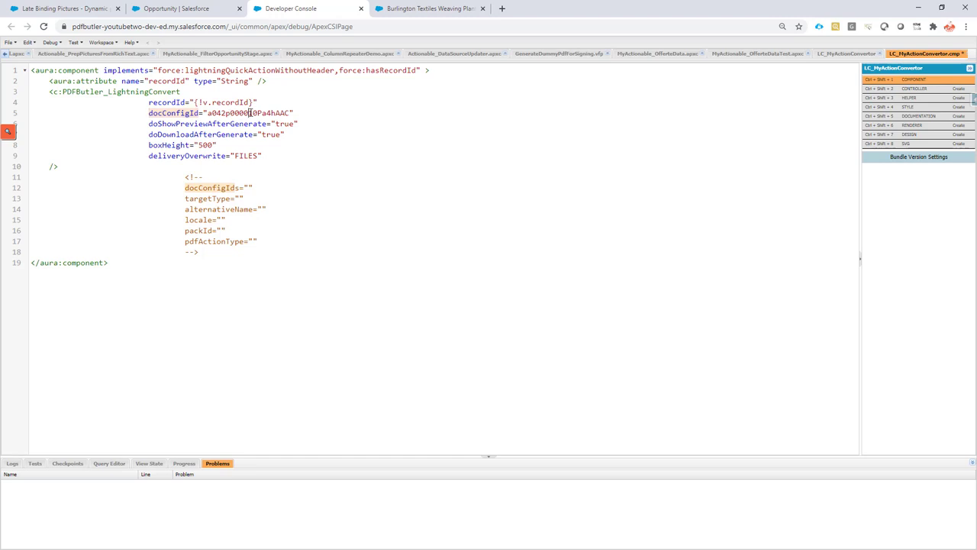
{"action": "double_click", "coordinate": [248, 112]}
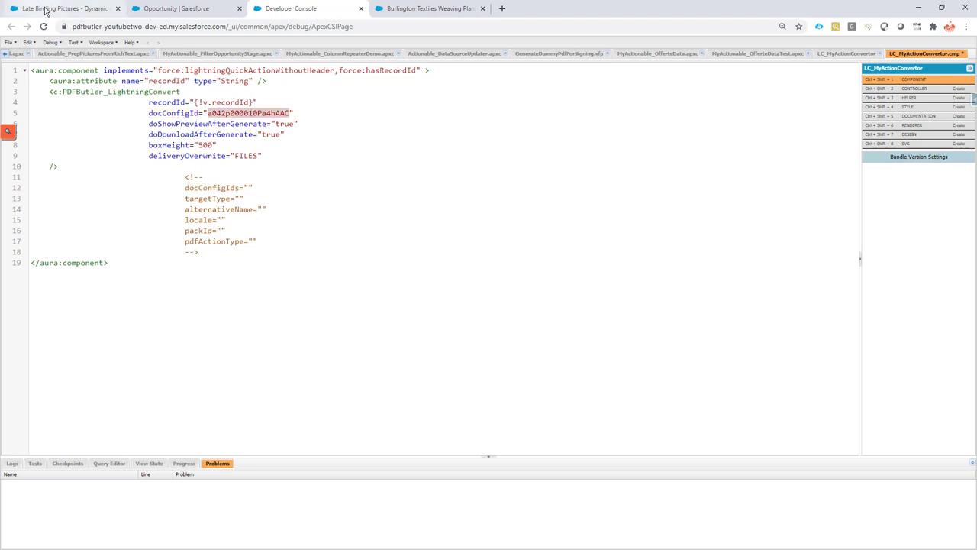
{"action": "left_click", "coordinate": [62, 9]}
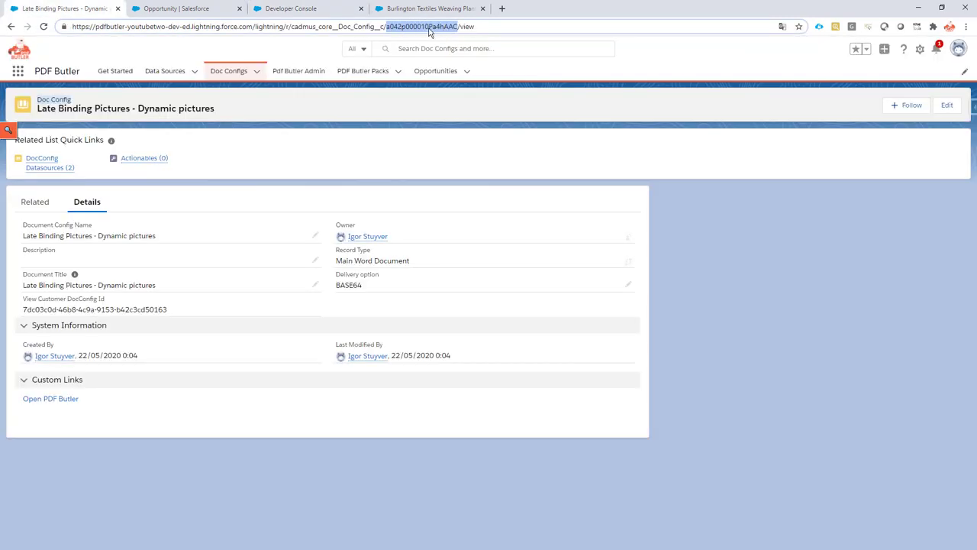
{"action": "left_click", "coordinate": [302, 8]}
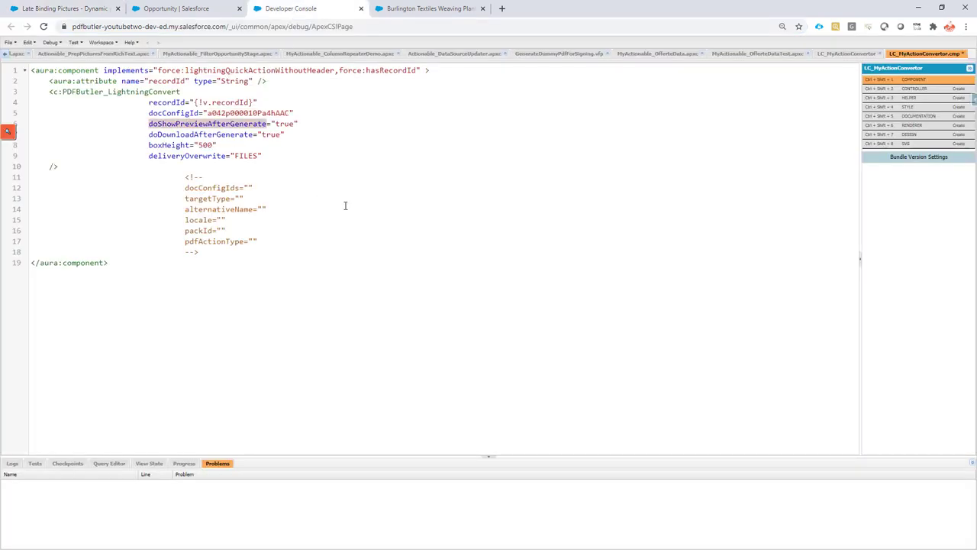
{"action": "mouse_move", "coordinate": [336, 193]}
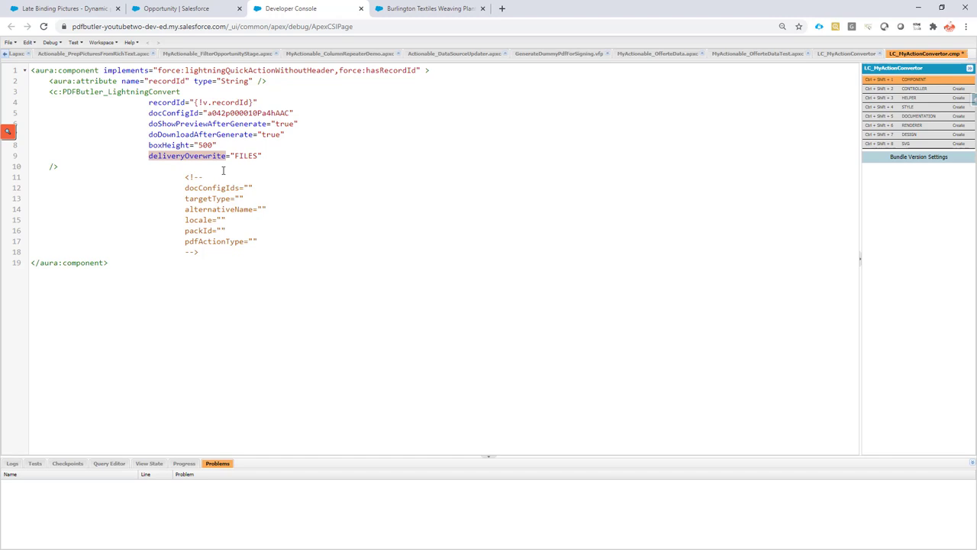
Change deliveryOverwrite from FILES to BASE64, then select all the LC_MyActionConvertor markup.
{"action": "double_click", "coordinate": [245, 156]}
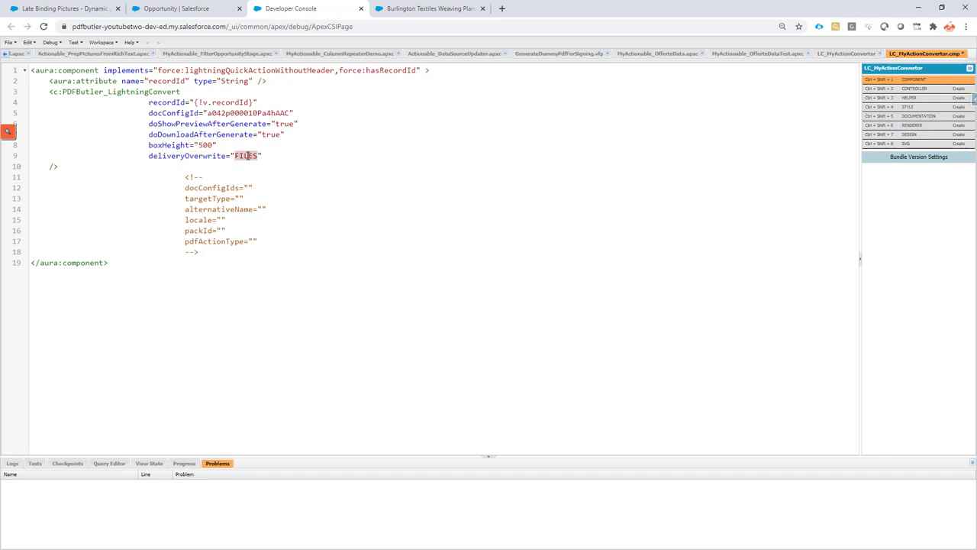
{"action": "type", "text": "B"}
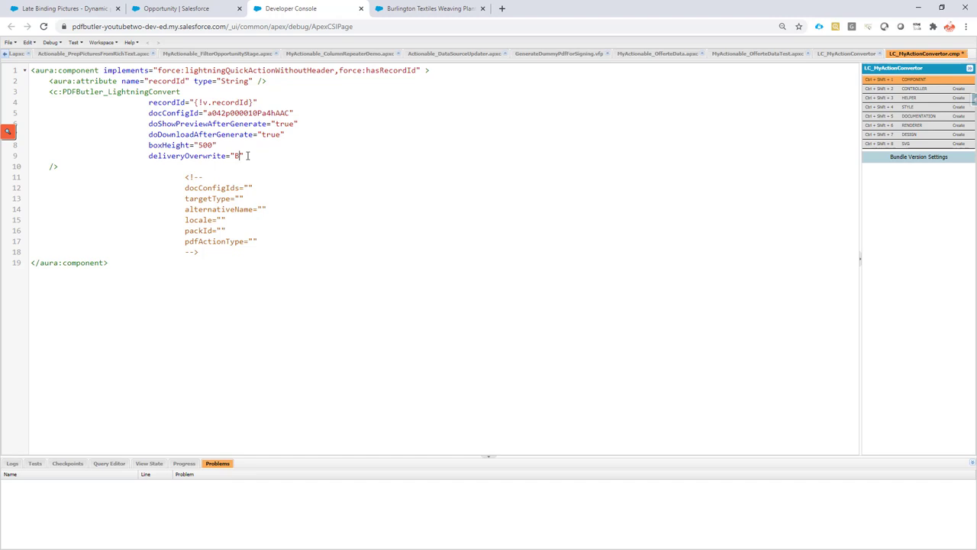
{"action": "type", "text": "ASE64"}
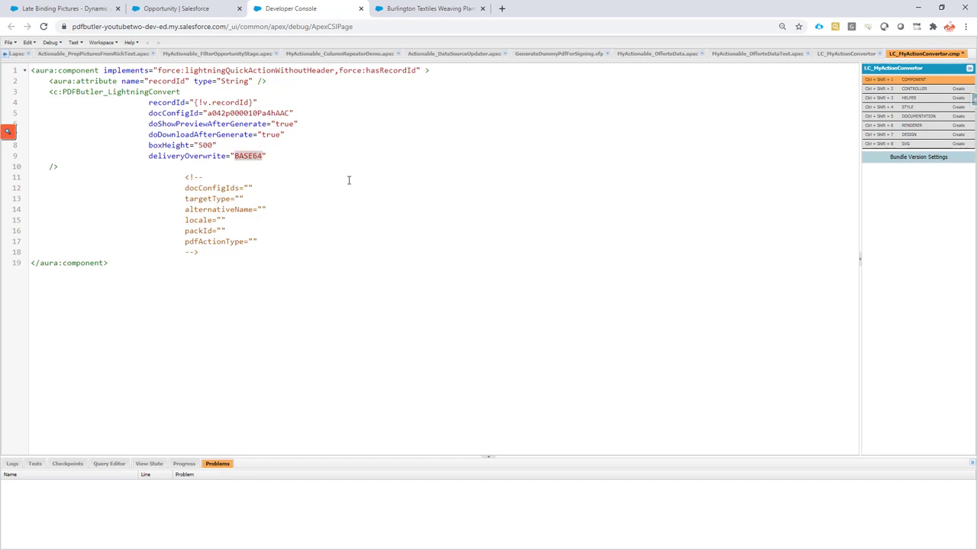
{"action": "mouse_move", "coordinate": [326, 179]}
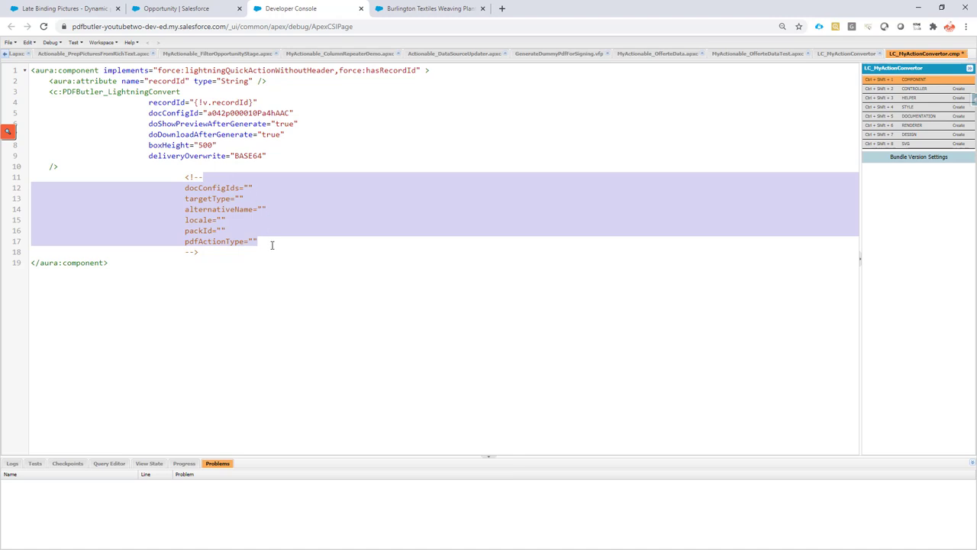
{"action": "mouse_move", "coordinate": [266, 225]}
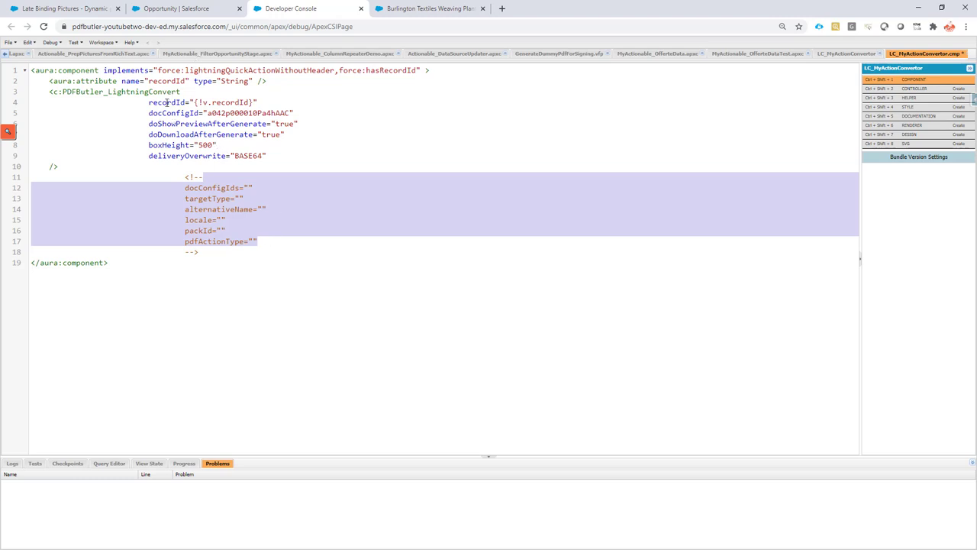
{"action": "left_click", "coordinate": [107, 263]}
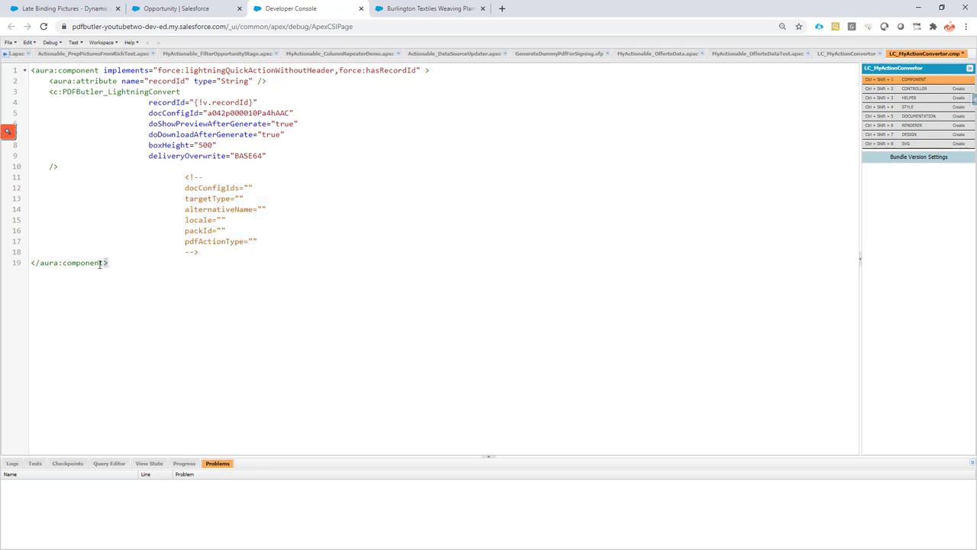
{"action": "key", "text": "ctrl+a"}
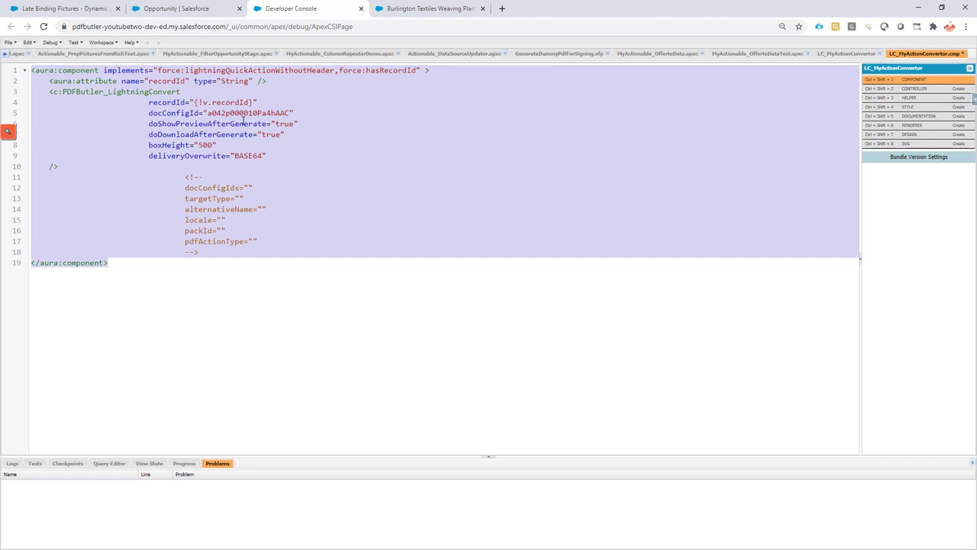
{"action": "left_click", "coordinate": [244, 102]}
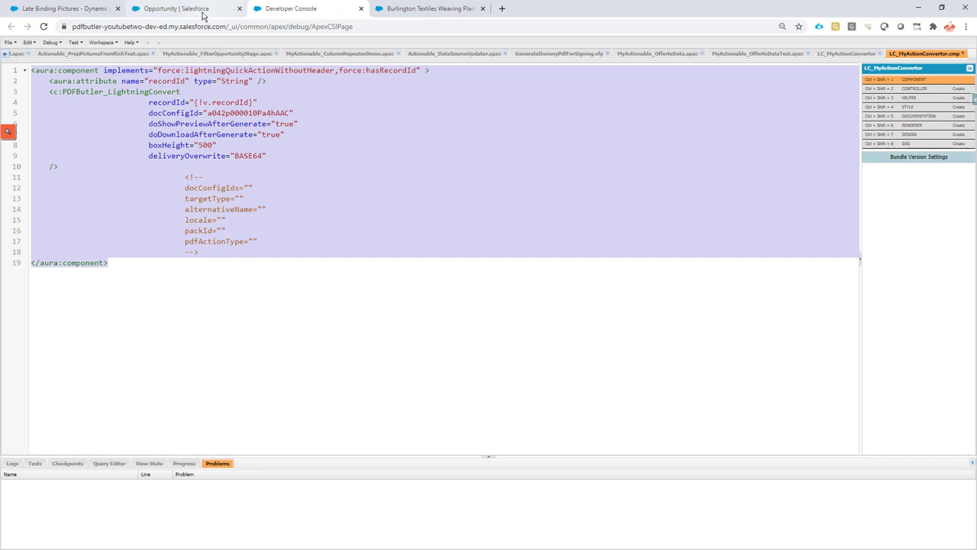
Start a new Opportunity action of type Lightning Component using LC_MyActionConvertor.
{"action": "left_click", "coordinate": [175, 9]}
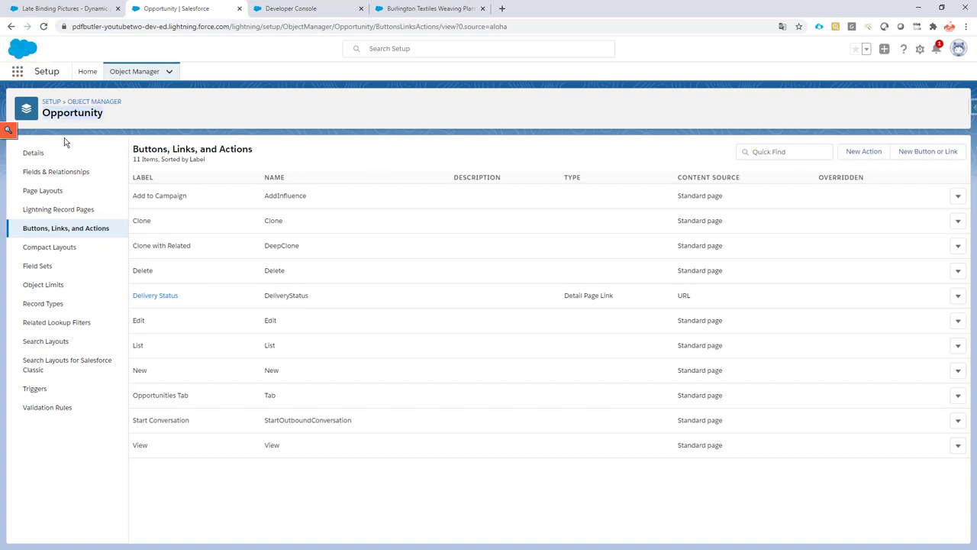
{"action": "left_click", "coordinate": [863, 152]}
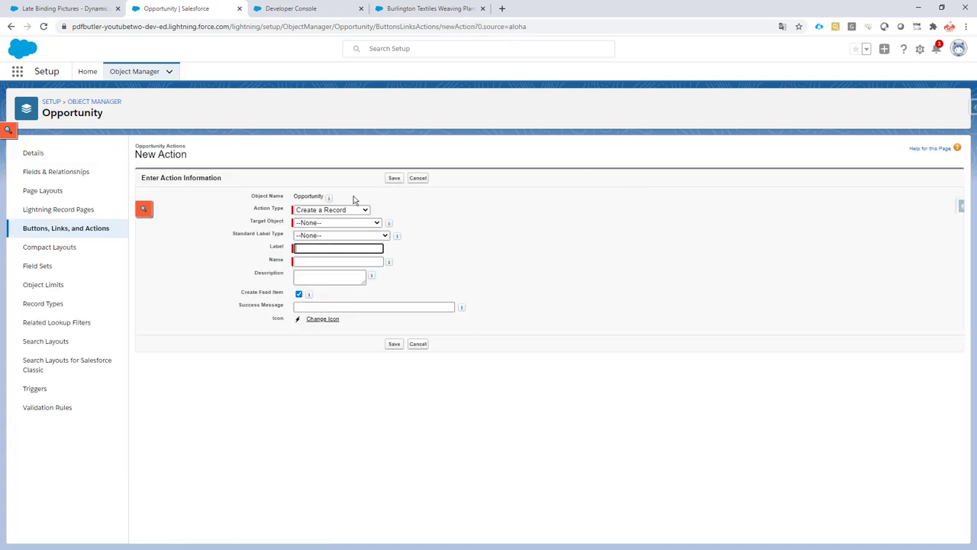
{"action": "left_click", "coordinate": [332, 209]}
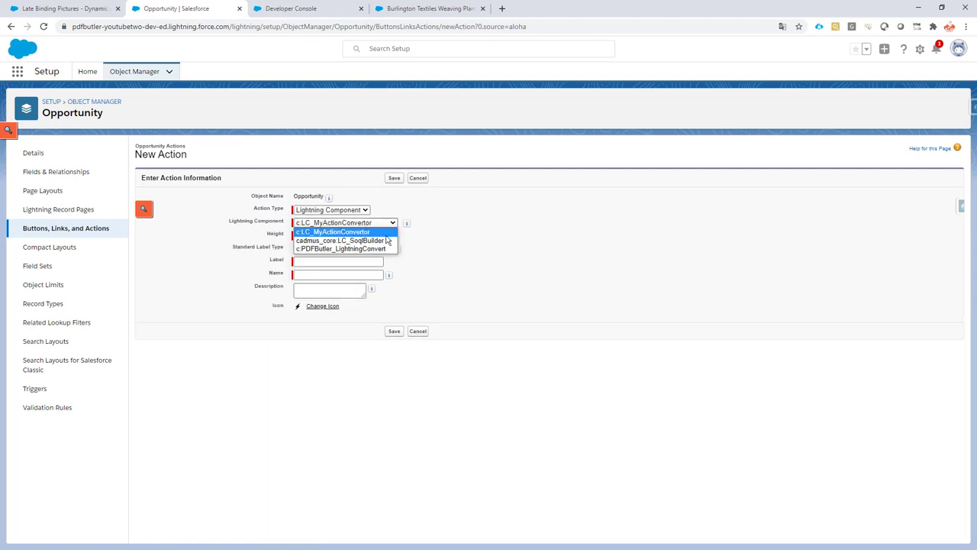
{"action": "mouse_move", "coordinate": [341, 248]}
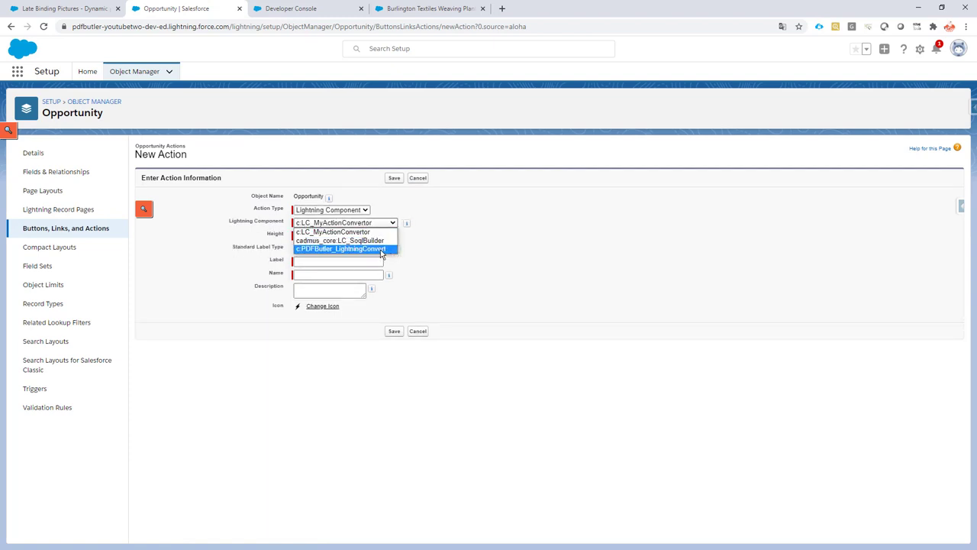
{"action": "left_click", "coordinate": [333, 222]}
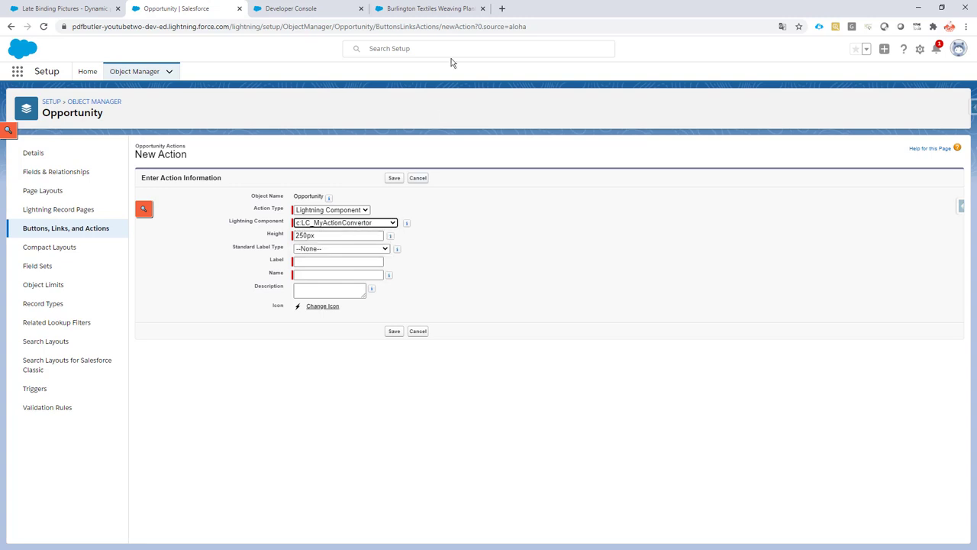
Cross-check the LC_MyActionConvertor component name in the other tabs before returning to the form.
{"action": "left_click", "coordinate": [305, 8]}
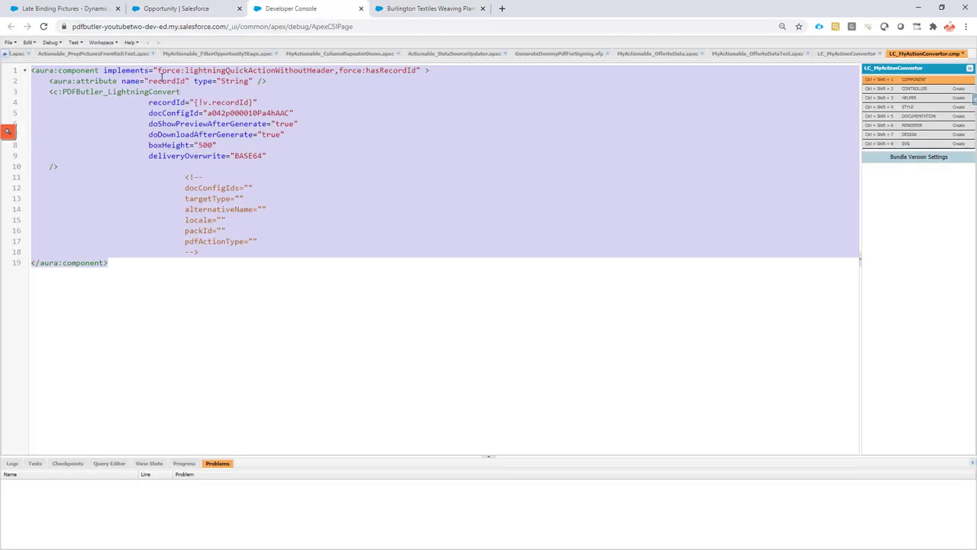
{"action": "left_click", "coordinate": [923, 53]}
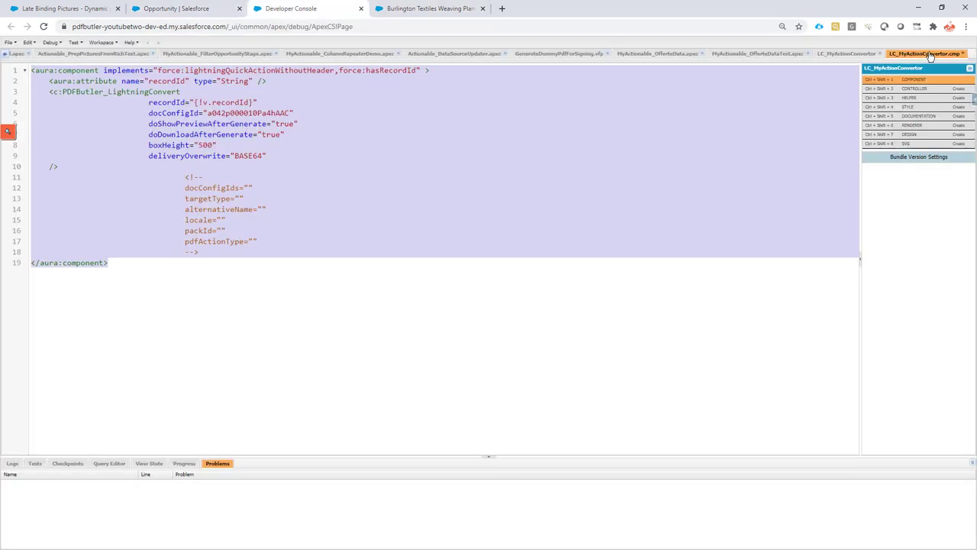
{"action": "left_click", "coordinate": [61, 8]}
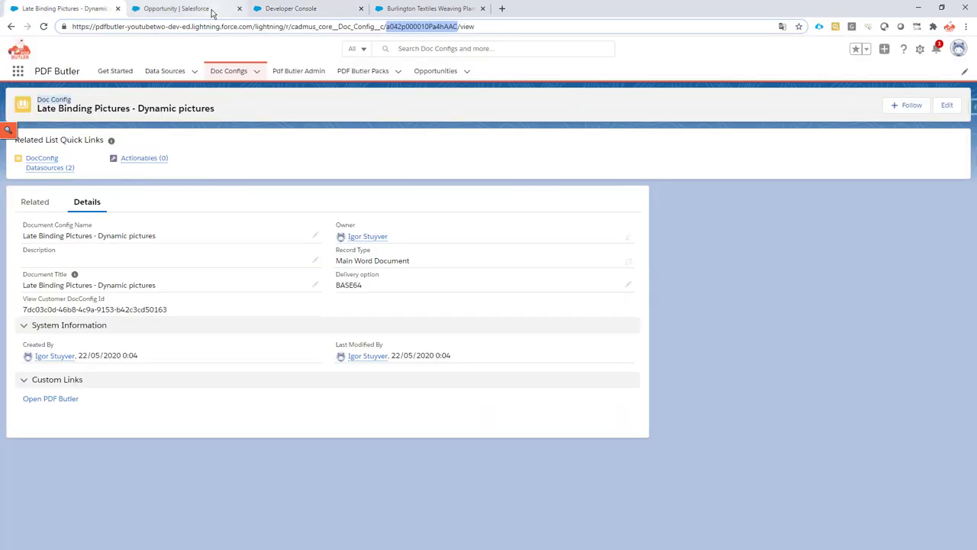
{"action": "left_click", "coordinate": [183, 8]}
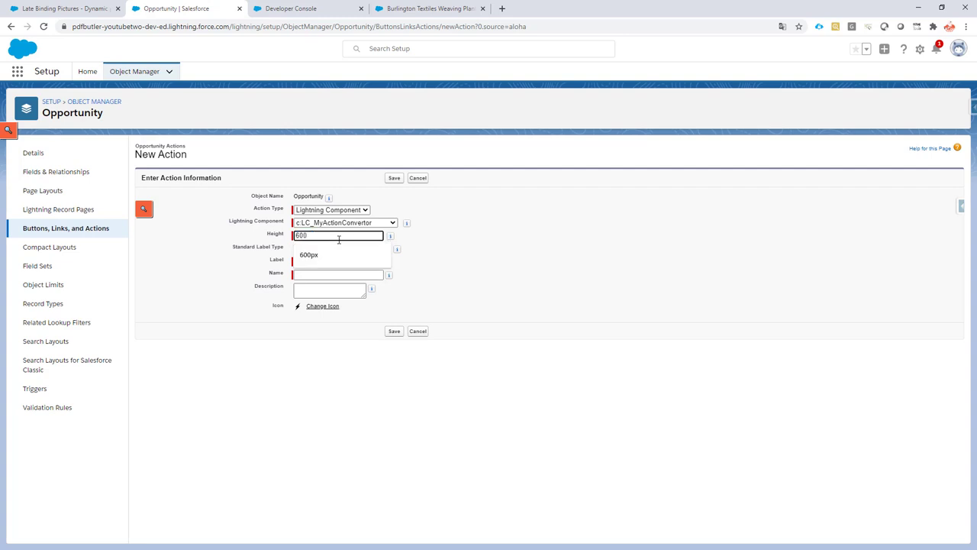
Set the action height to 600px, label it 'Gen Doc (PDF Butler)', and save.
{"action": "left_click", "coordinate": [308, 254]}
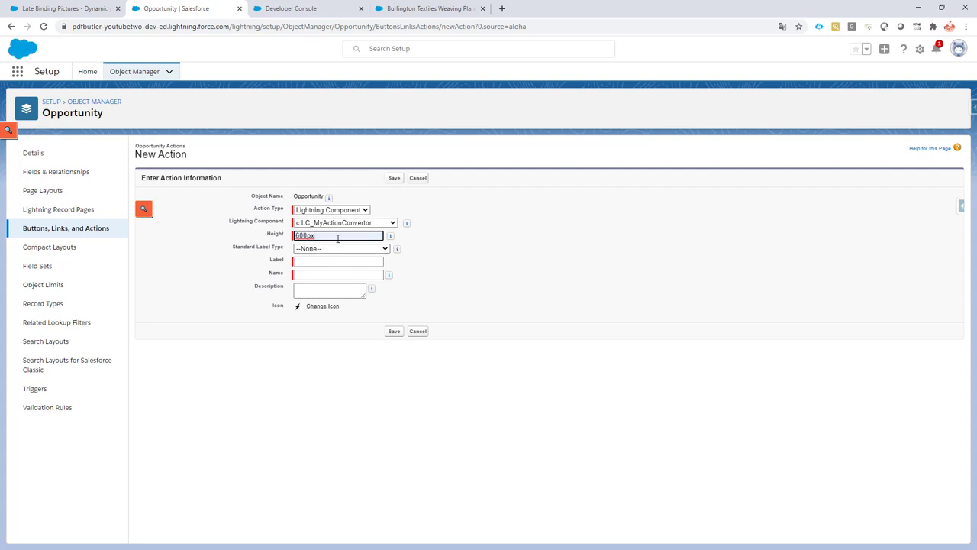
{"action": "left_click", "coordinate": [337, 261]}
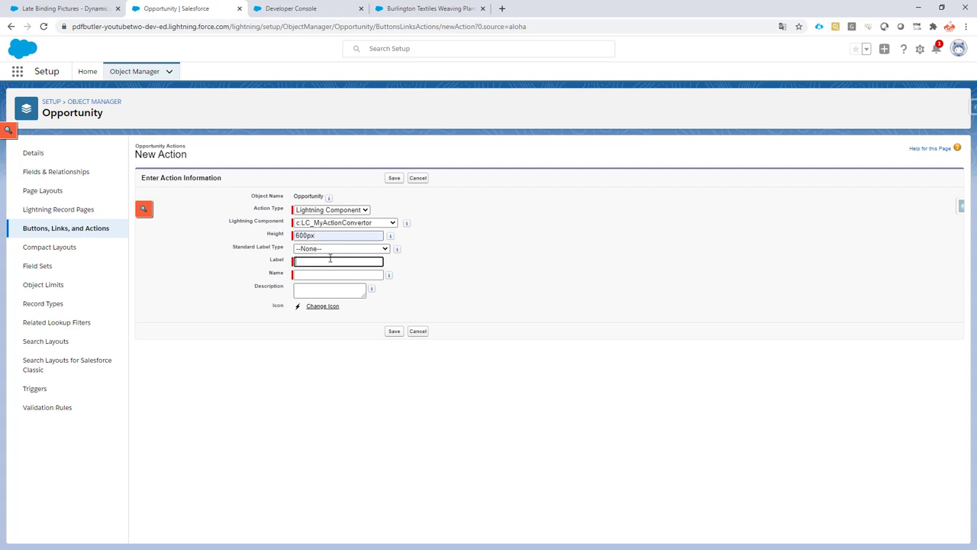
{"action": "type", "text": "Gen Doc (PDF Butler)"}
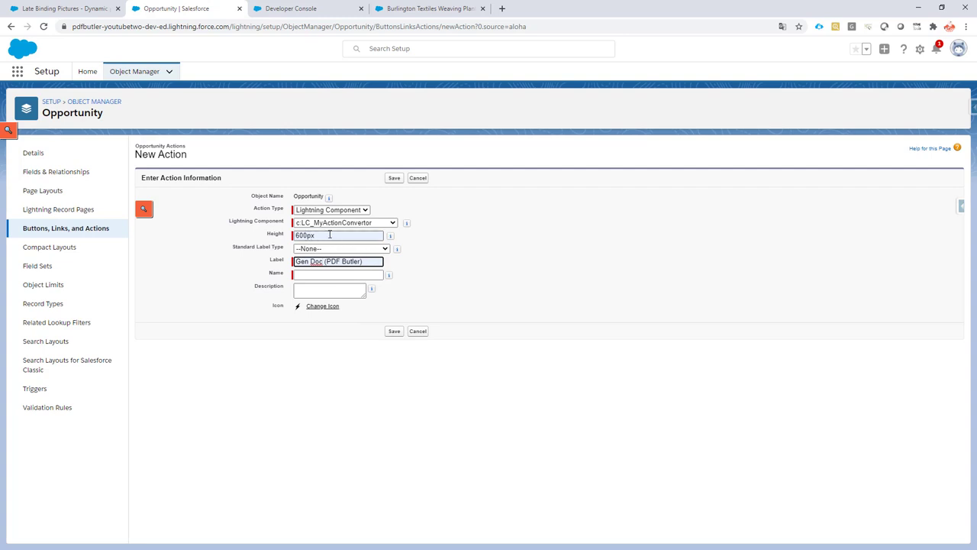
{"action": "left_click", "coordinate": [290, 8]}
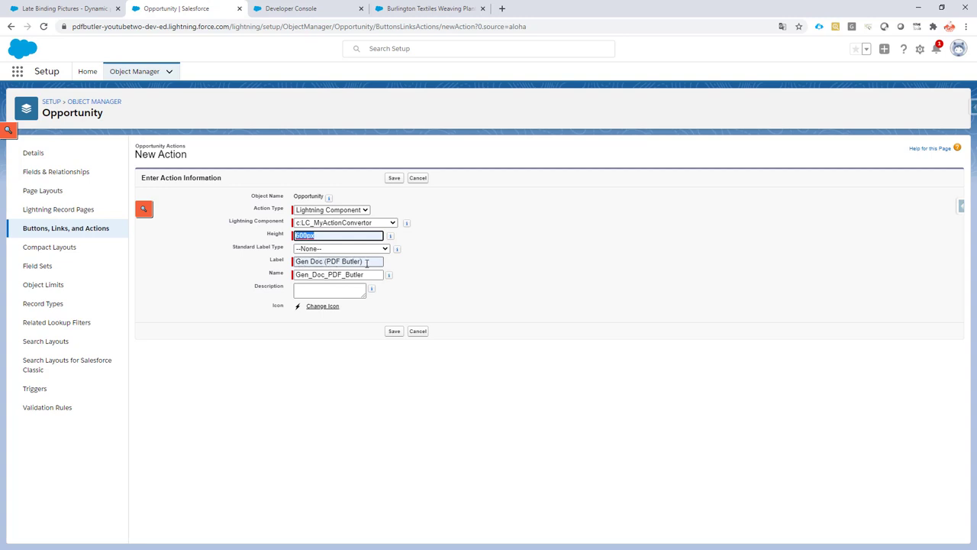
{"action": "left_click", "coordinate": [394, 178]}
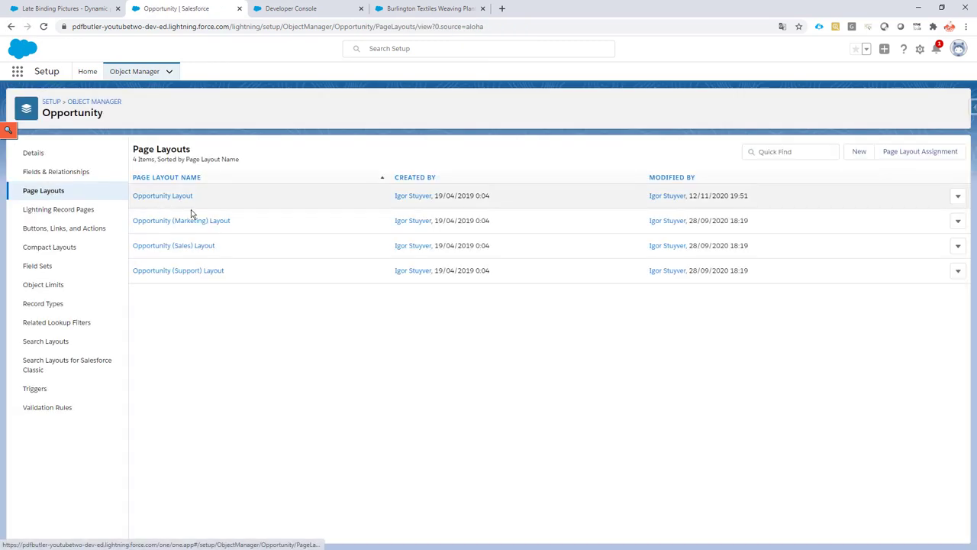
Add the action in the Opportunity Layout editor, save the layout, and reopen Burlington Textiles.
{"action": "left_click", "coordinate": [163, 196]}
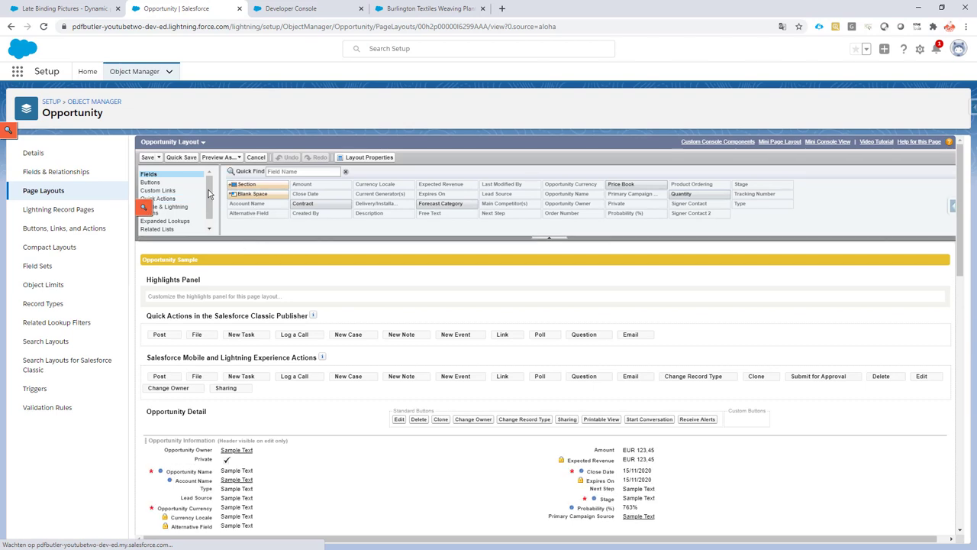
{"action": "left_click", "coordinate": [169, 207]}
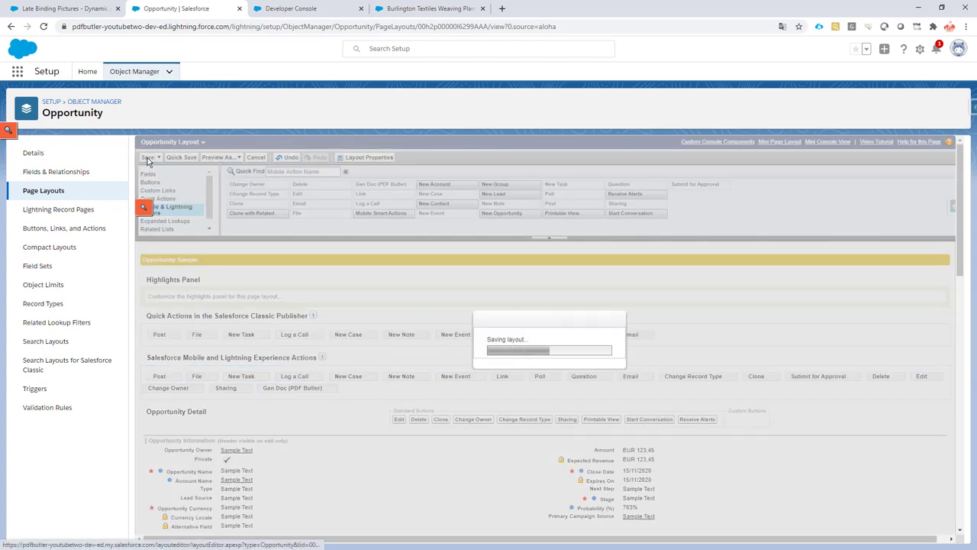
{"action": "left_click", "coordinate": [150, 158]}
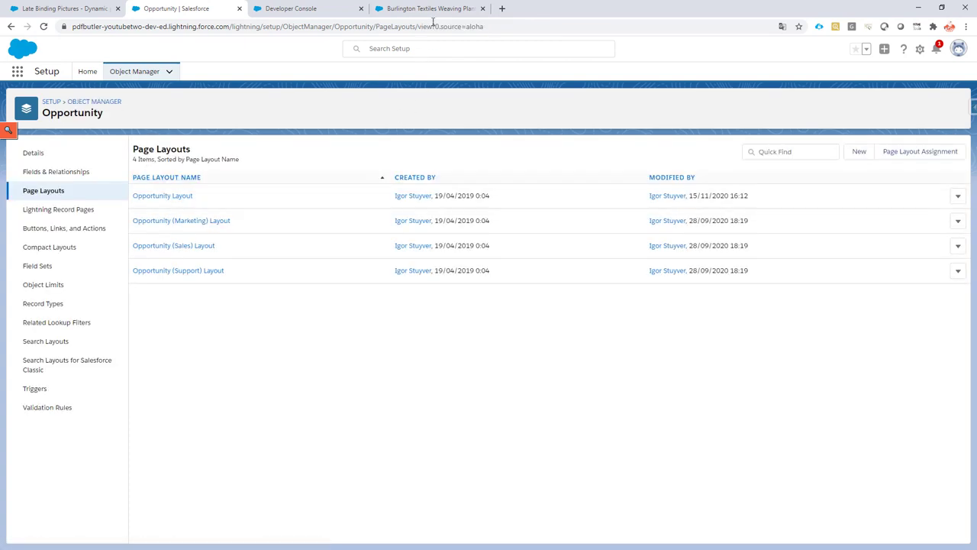
{"action": "left_click", "coordinate": [427, 8]}
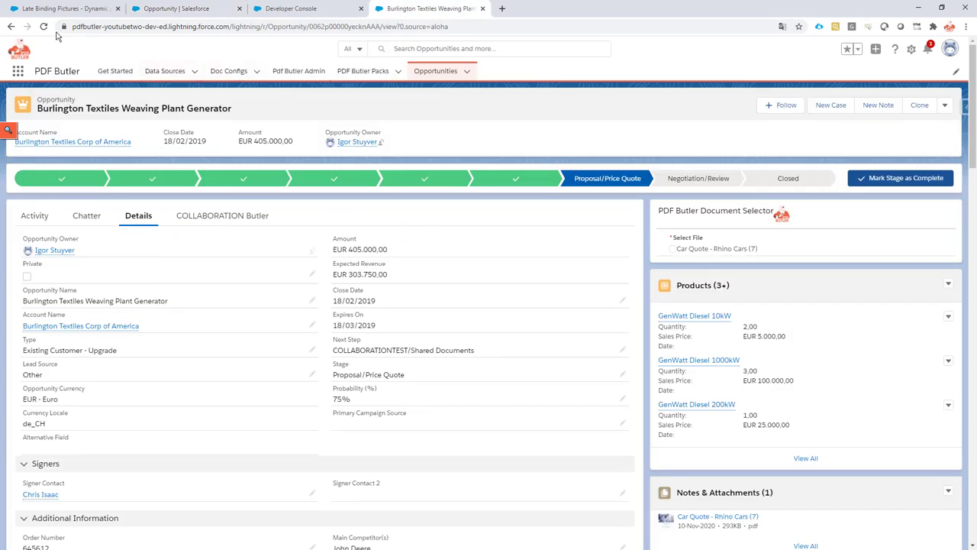
Reload the Burlington Textiles record, run Gen Doc (PDF Butler), and scroll the PDF preview.
{"action": "left_click", "coordinate": [44, 26]}
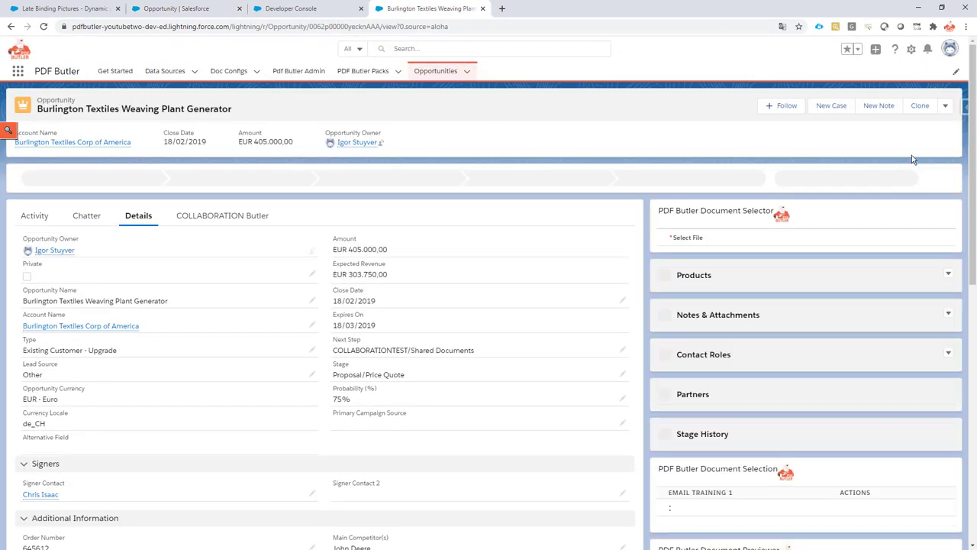
{"action": "left_click", "coordinate": [945, 105]}
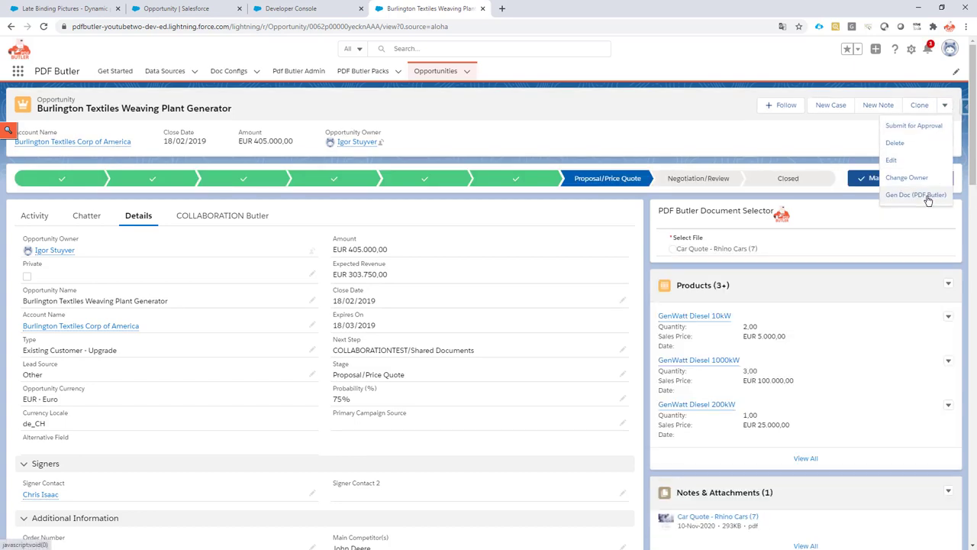
{"action": "mouse_move", "coordinate": [916, 195]}
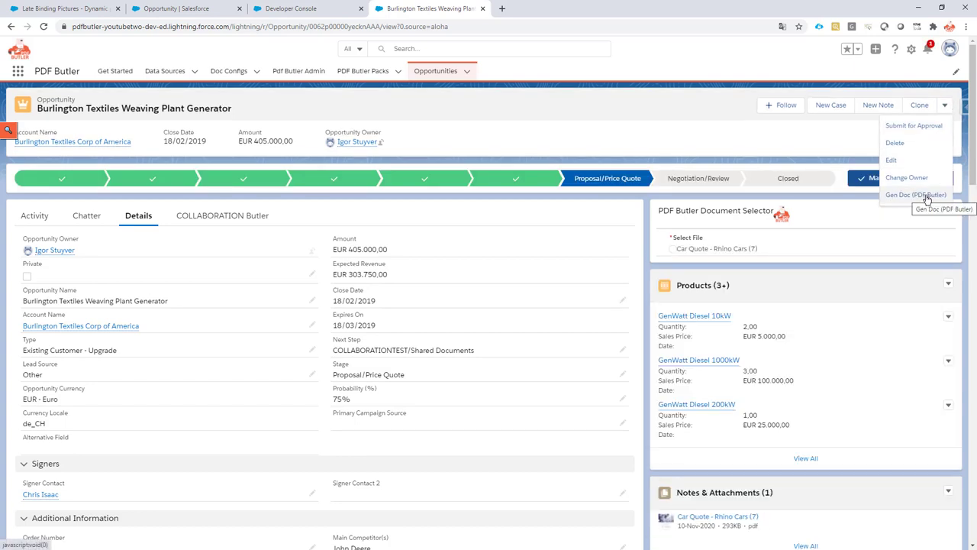
{"action": "left_click", "coordinate": [915, 195]}
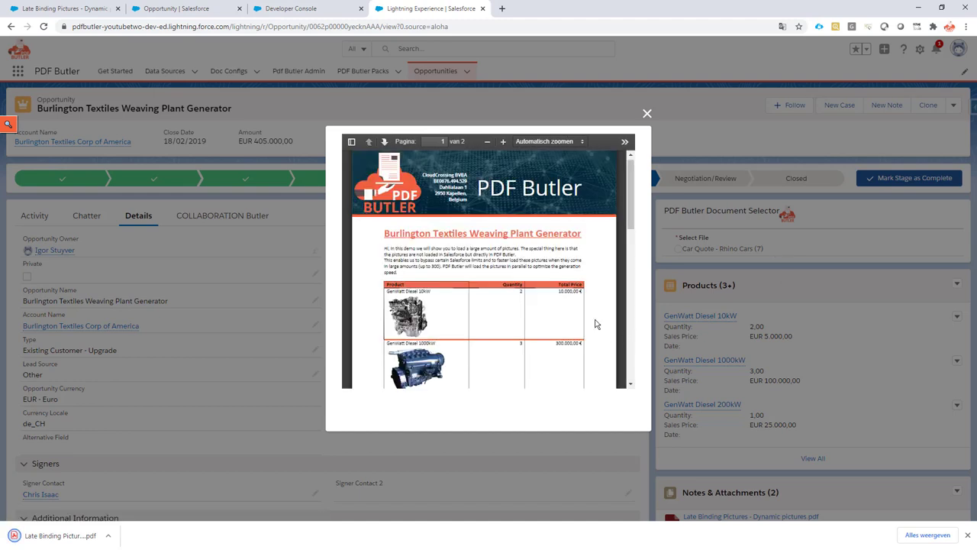
{"action": "mouse_move", "coordinate": [525, 245]}
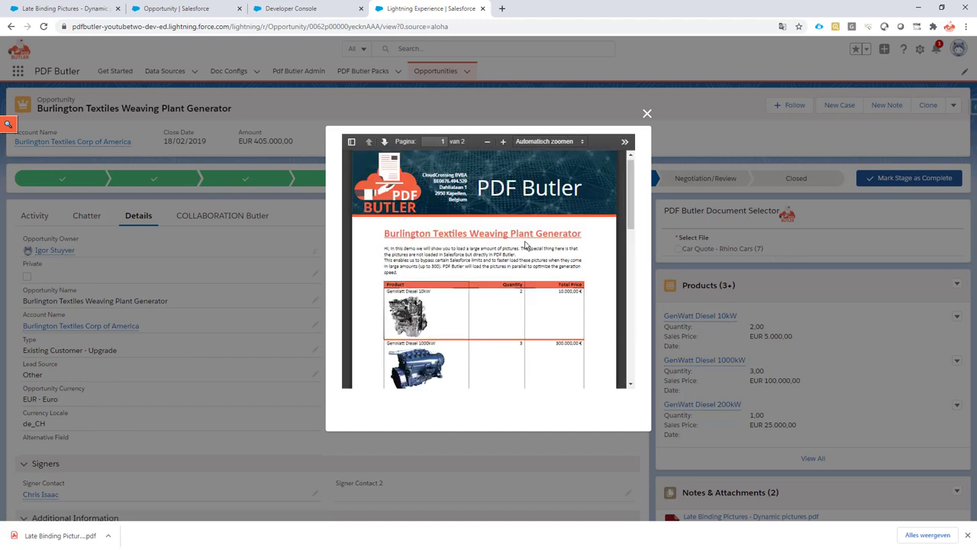
{"action": "scroll", "scroll_direction": "down", "scroll_amount": 3}
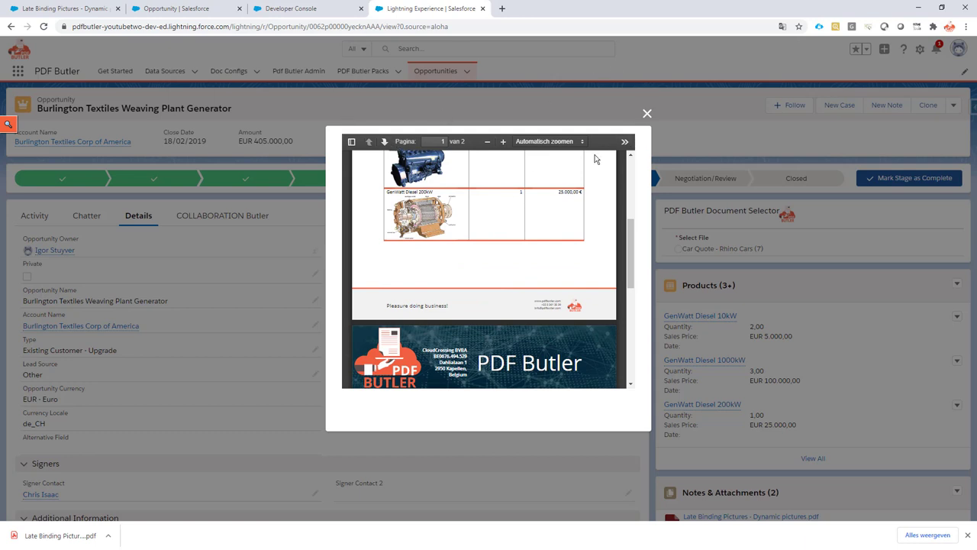
{"action": "scroll", "scroll_direction": "up", "scroll_amount": 3}
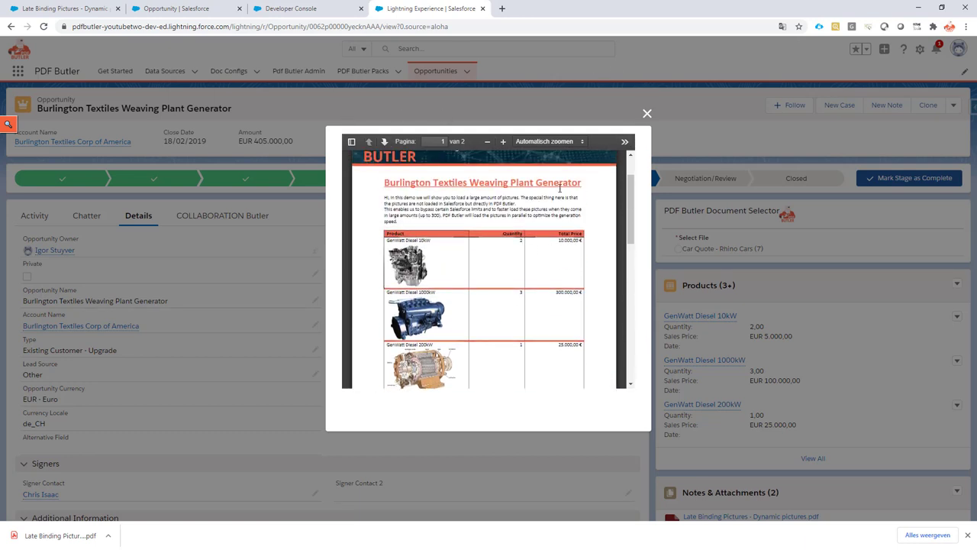
{"action": "mouse_move", "coordinate": [299, 390]}
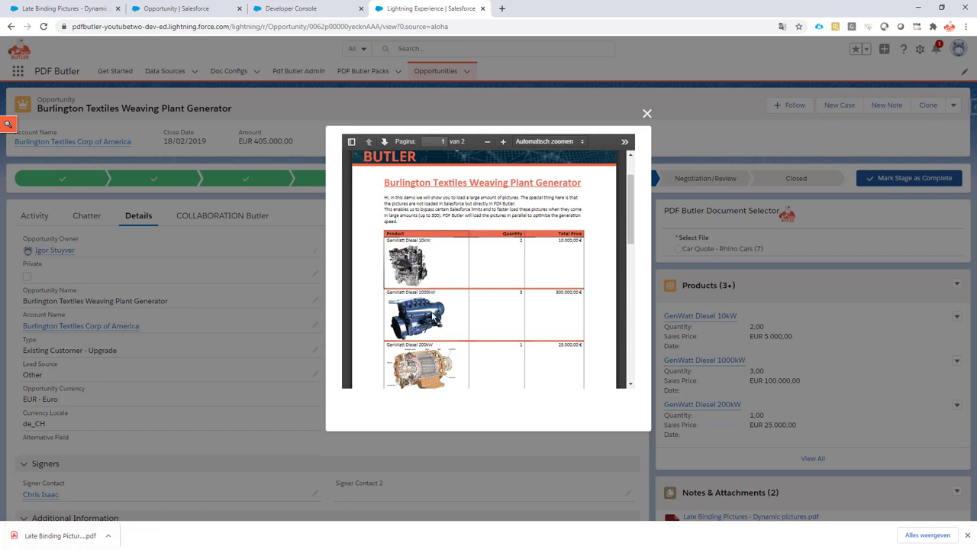
{"action": "mouse_move", "coordinate": [290, 7]}
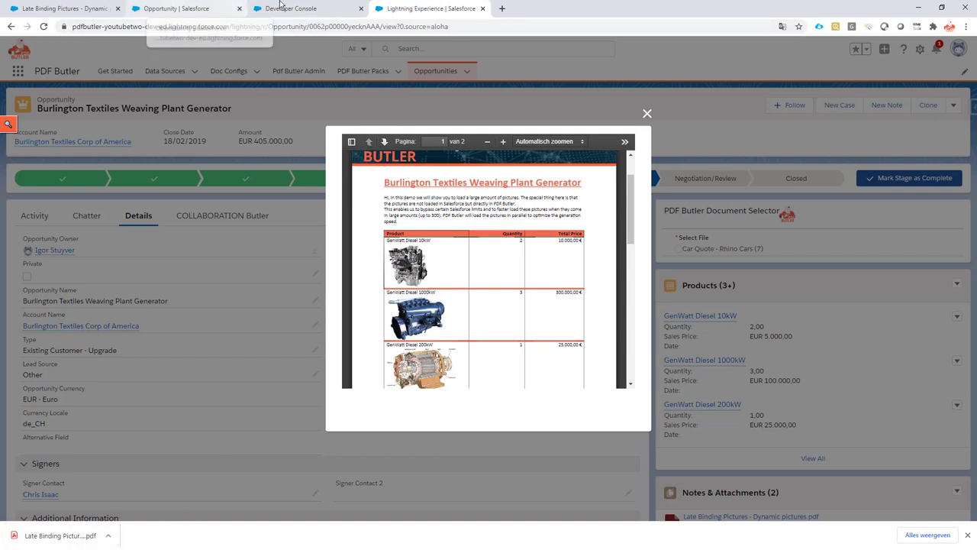
Change doDownloadAfterGenerate to false in LC_MyActionConvertor, then return to the opportunity record.
{"action": "left_click", "coordinate": [305, 8]}
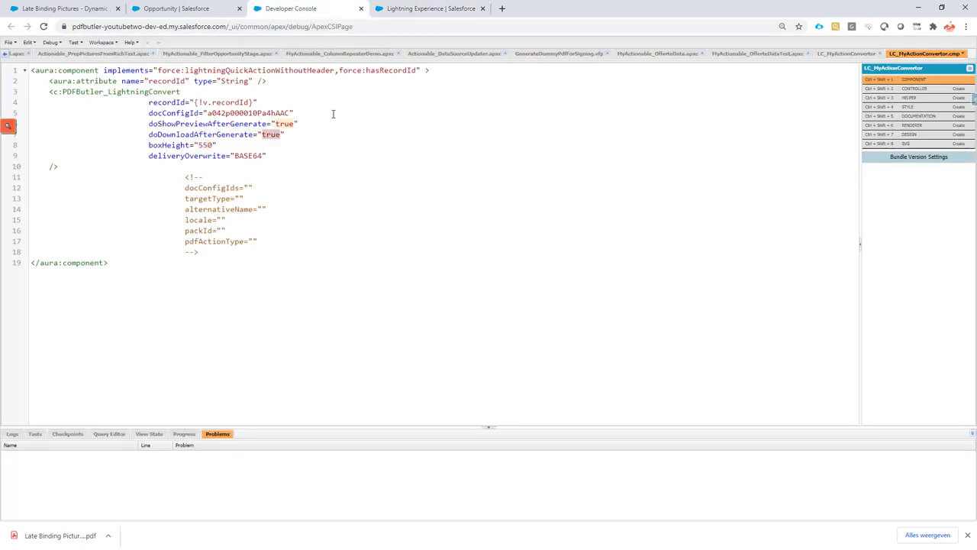
{"action": "type", "text": "false"}
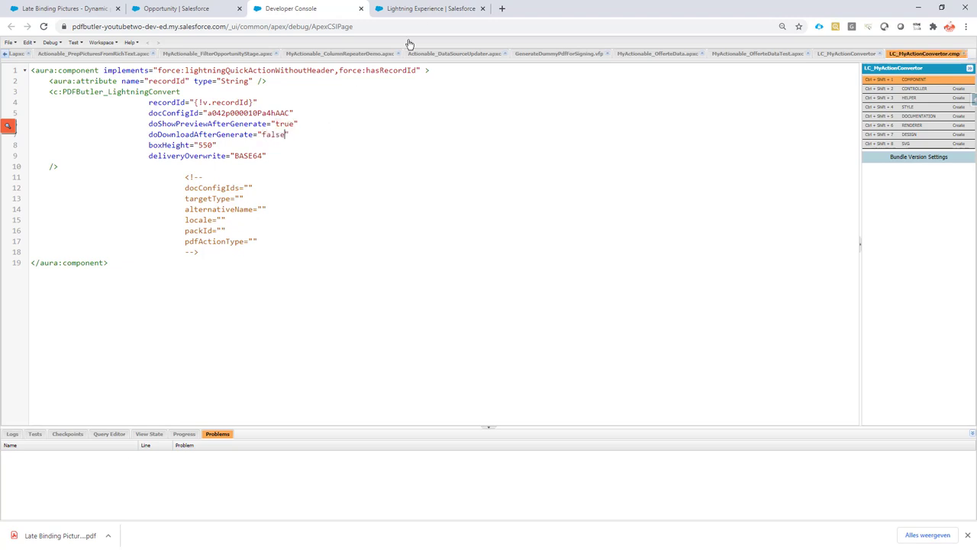
{"action": "left_click", "coordinate": [429, 8]}
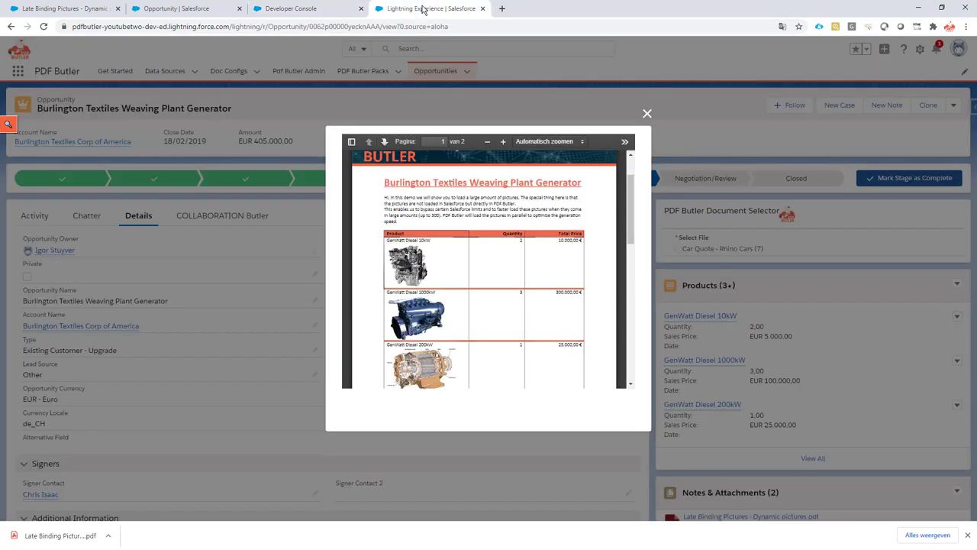
Reload the opportunity page and scroll through the regenerated Burlington Textiles PDF preview.
{"action": "left_click", "coordinate": [44, 26]}
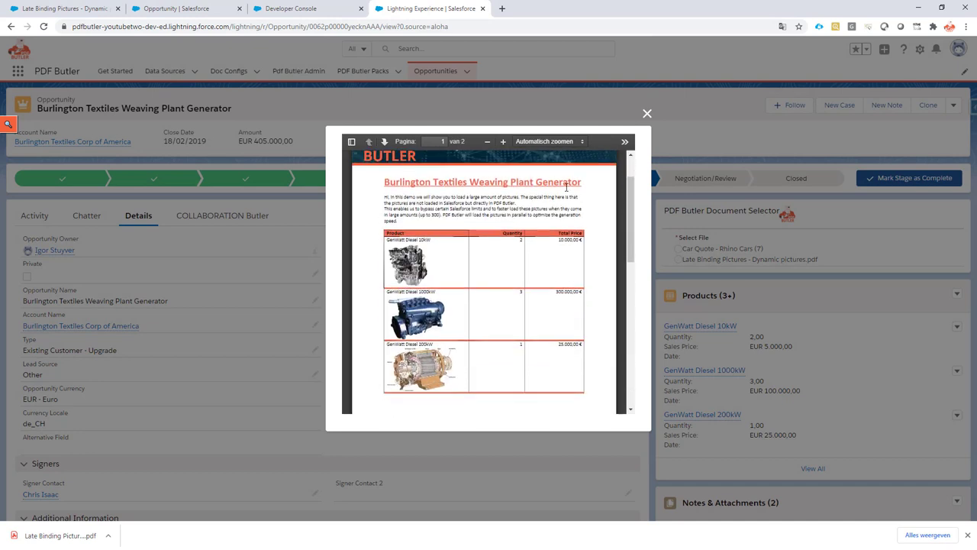
{"action": "scroll", "scroll_direction": "down", "scroll_amount": 3}
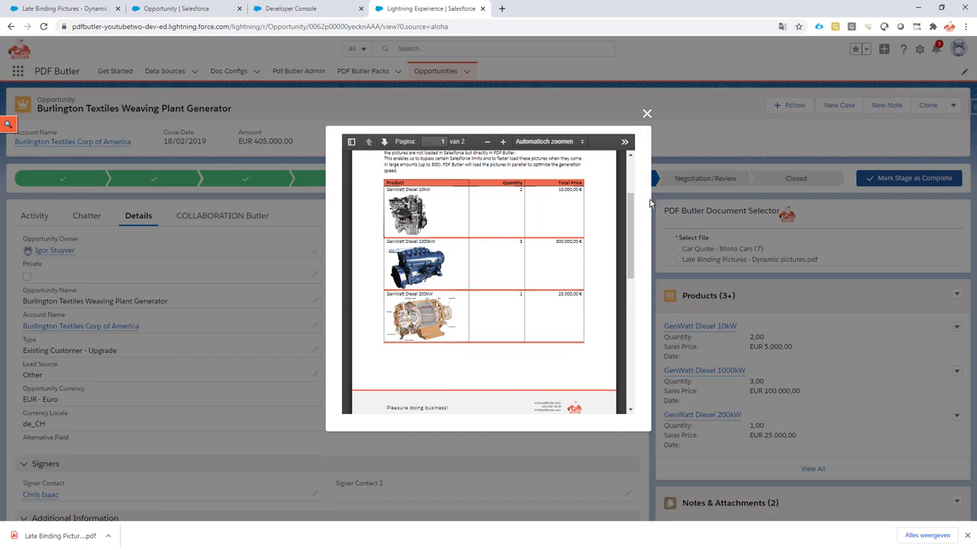
{"action": "mouse_move", "coordinate": [313, 370]}
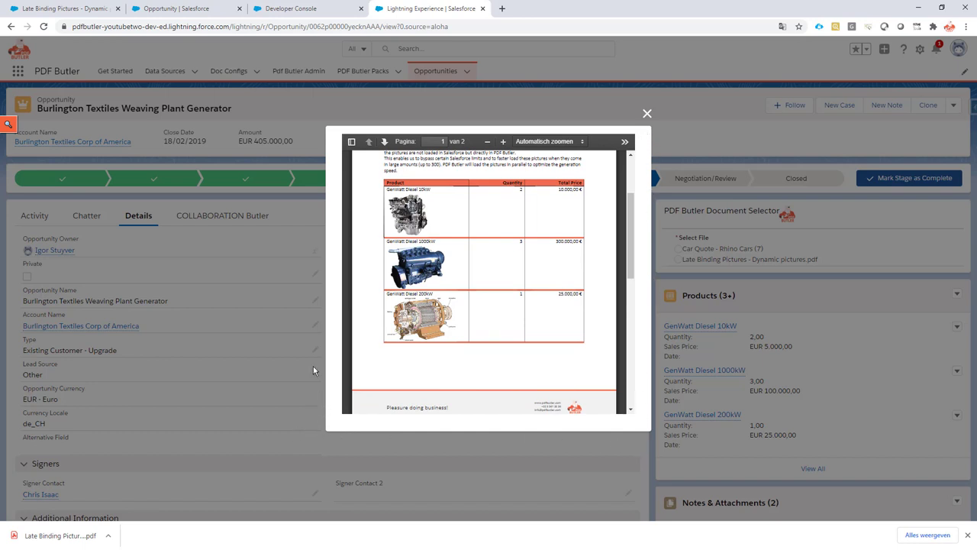
{"action": "mouse_move", "coordinate": [204, 206]}
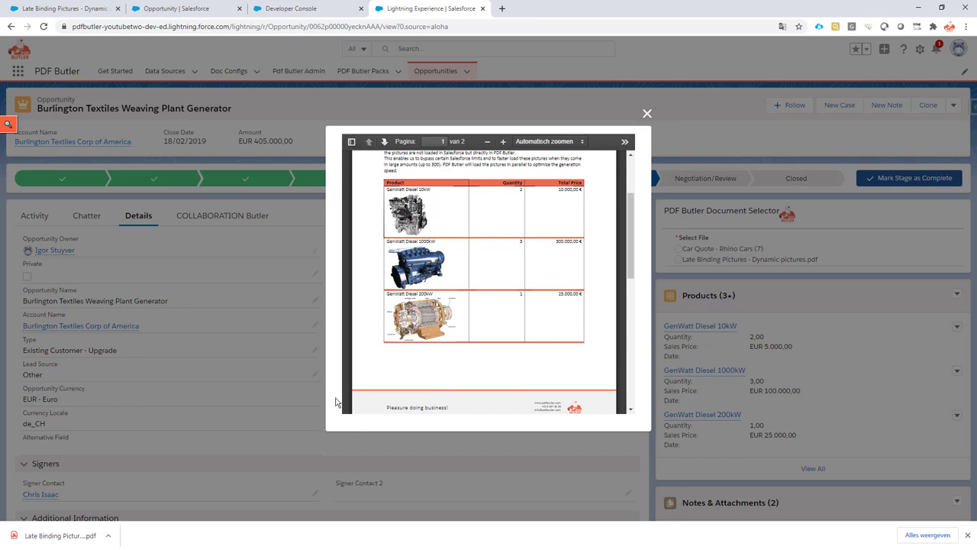
{"action": "mouse_move", "coordinate": [637, 140]}
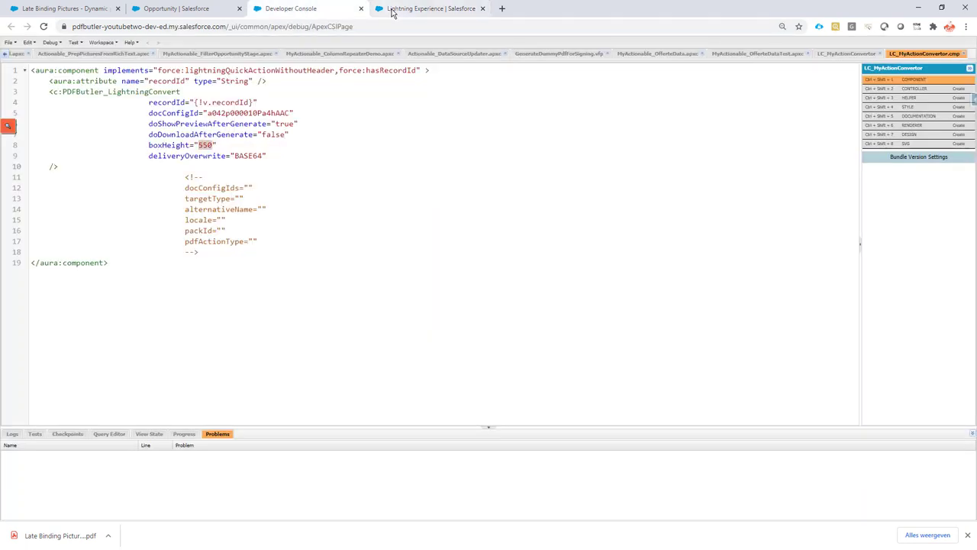
Scroll the PDF preview's pages, then select the commented attribute lines in Developer Console.
{"action": "left_click", "coordinate": [430, 8]}
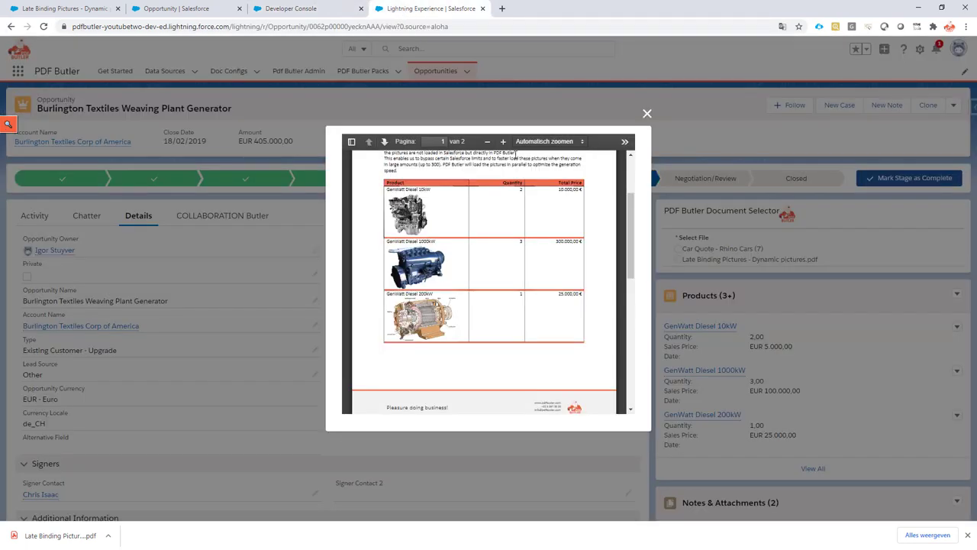
{"action": "scroll", "scroll_direction": "down", "scroll_amount": 3}
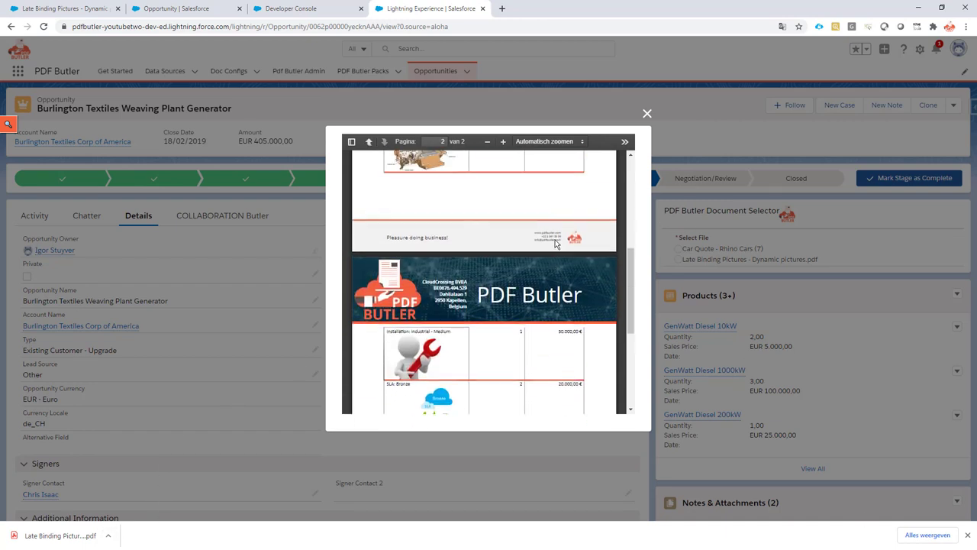
{"action": "left_click", "coordinate": [369, 141]}
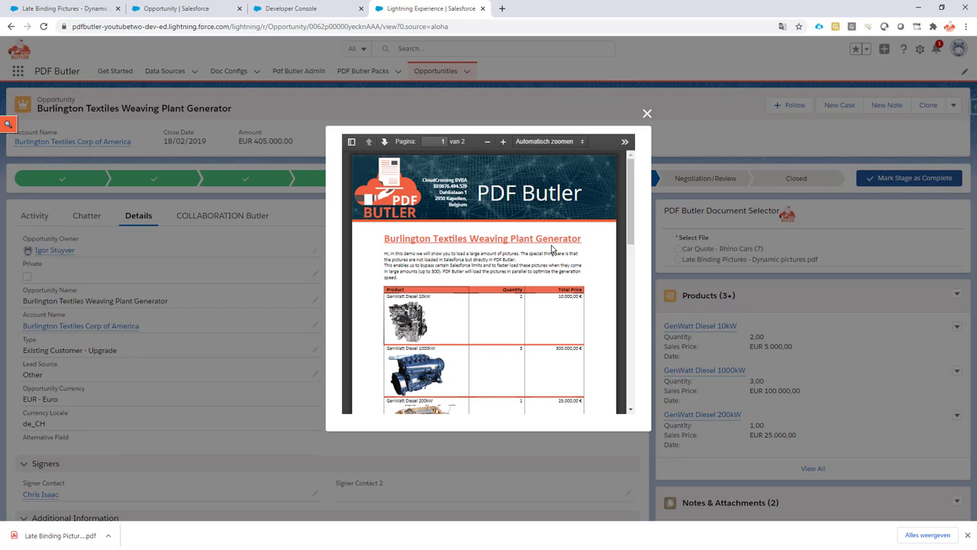
{"action": "left_click", "coordinate": [297, 9]}
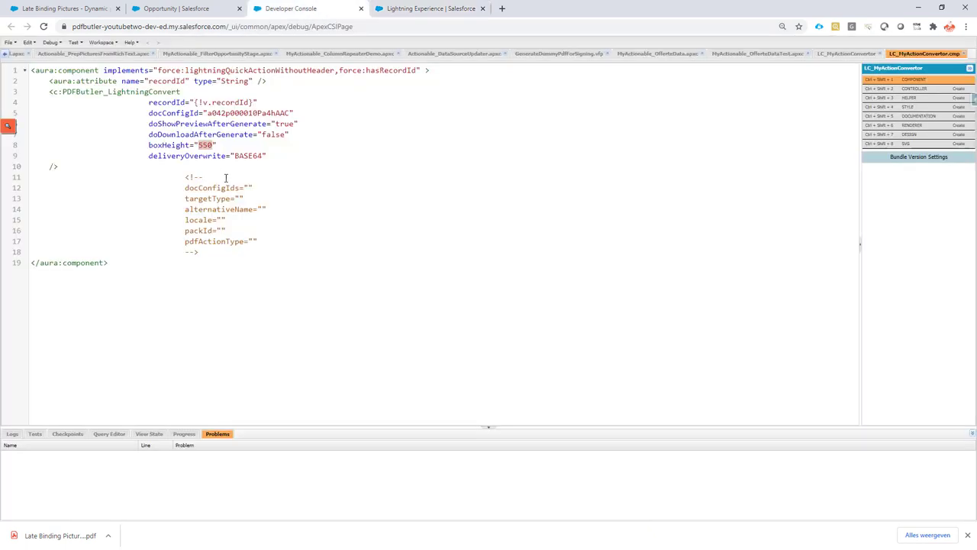
{"action": "left_click_drag", "start_coordinate": [184, 181], "coordinate": [257, 241]}
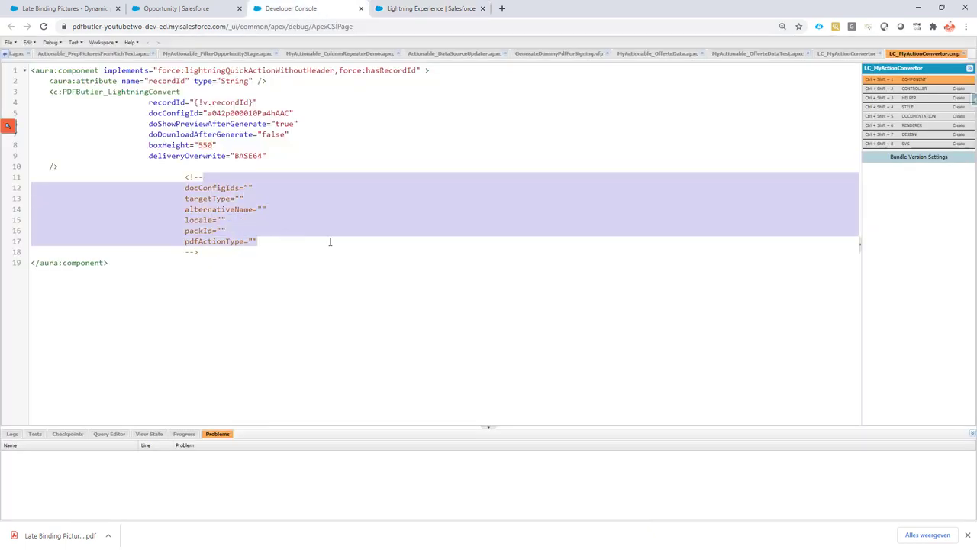